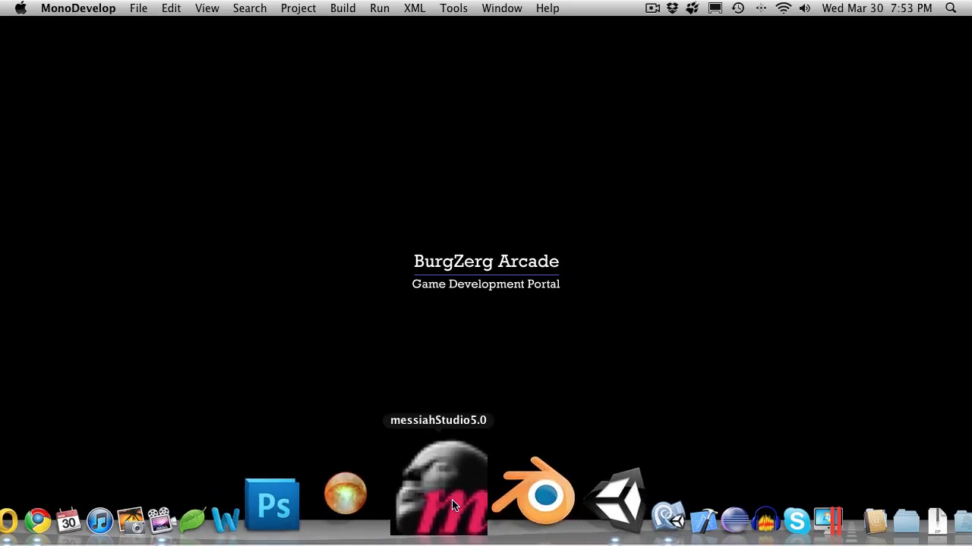
# Bring MonoDevelop forward and open the GameSetting2.cs script
pyautogui.click(618, 497)
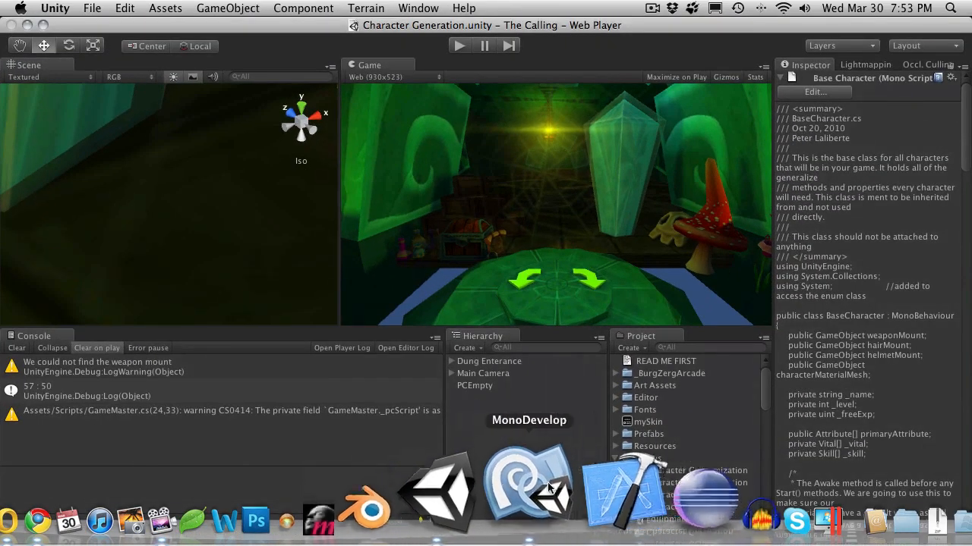
pyautogui.click(529, 490)
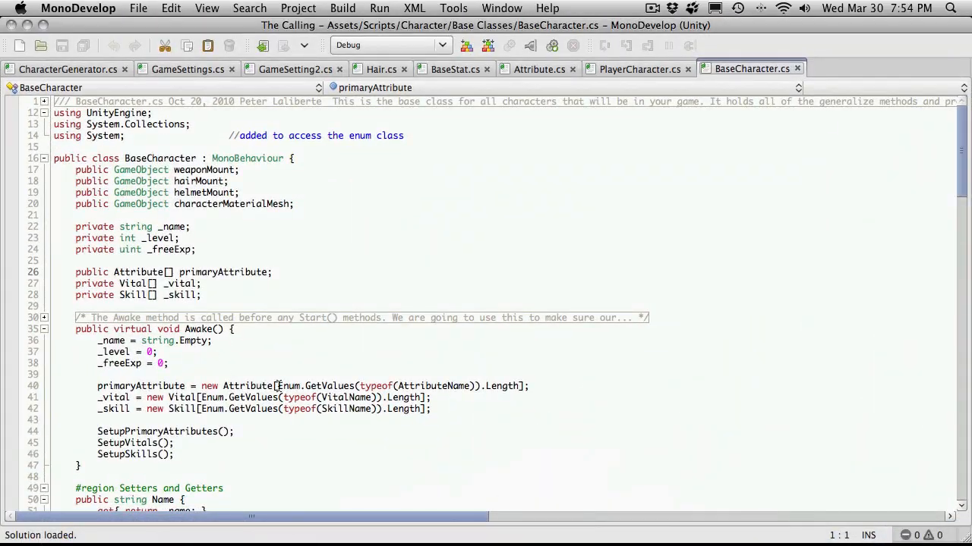
pyautogui.click(292, 69)
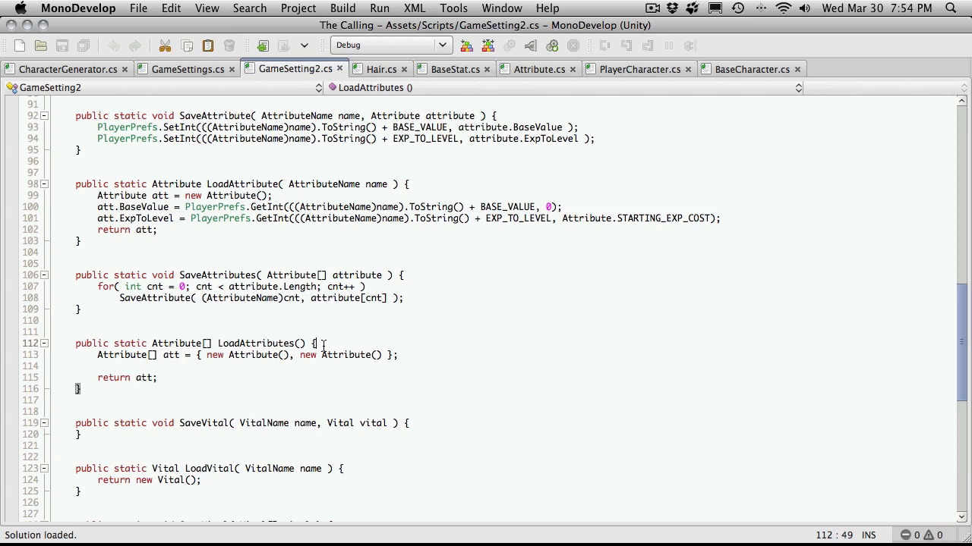
pyautogui.press('Return')
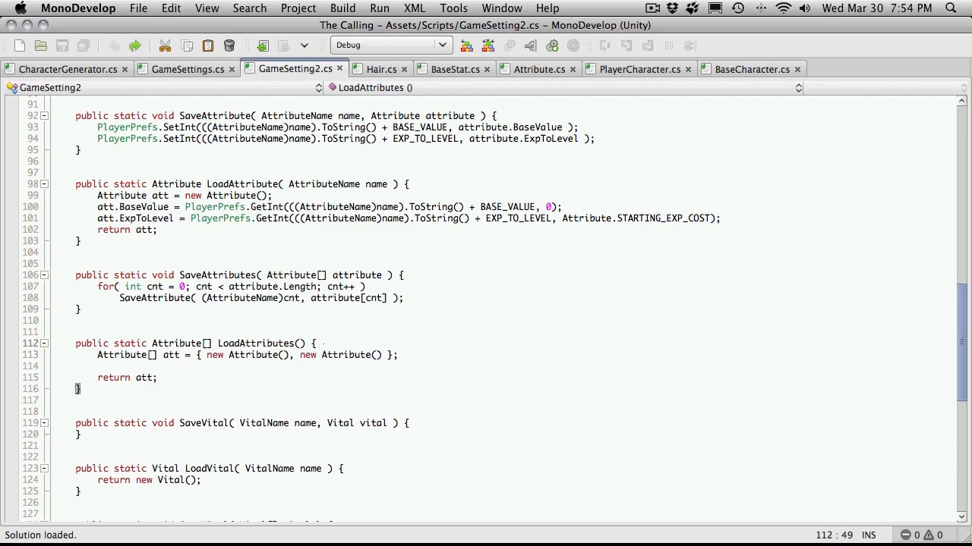
# Replace LoadAttributes' array initializer with new Attribute[Enum.GetValues(typeof(AttributeName)).Length]
pyautogui.moveTo(200, 355); pyautogui.dragTo(398, 354)
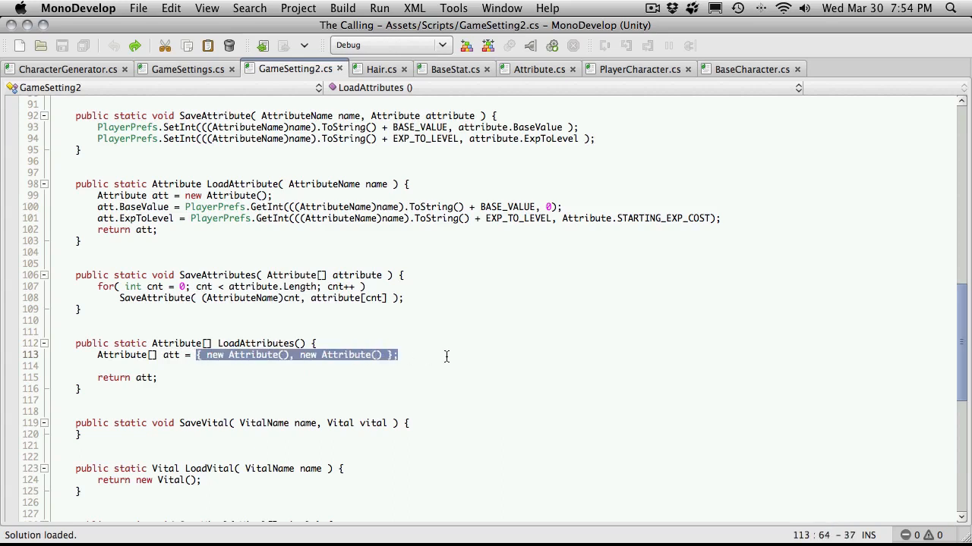
pyautogui.press('Delete')
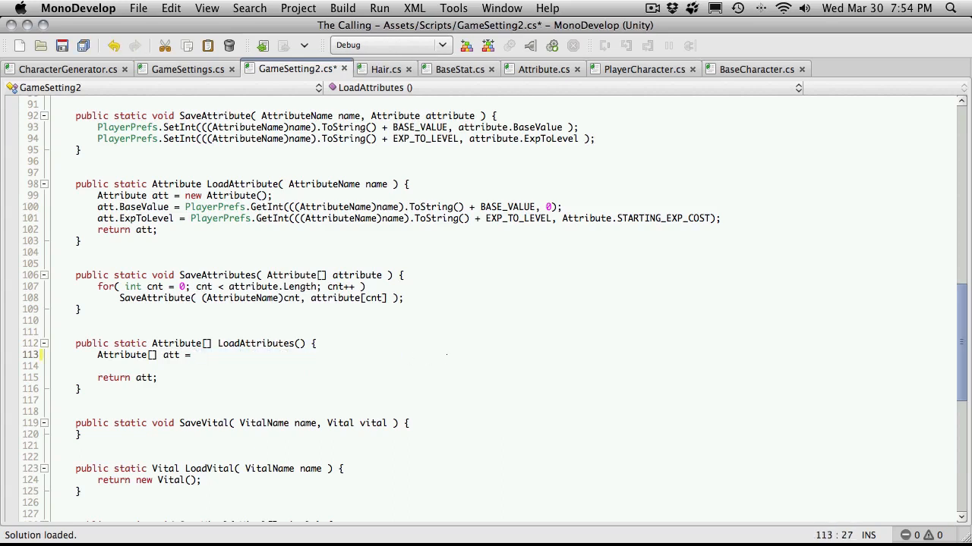
pyautogui.write('new')
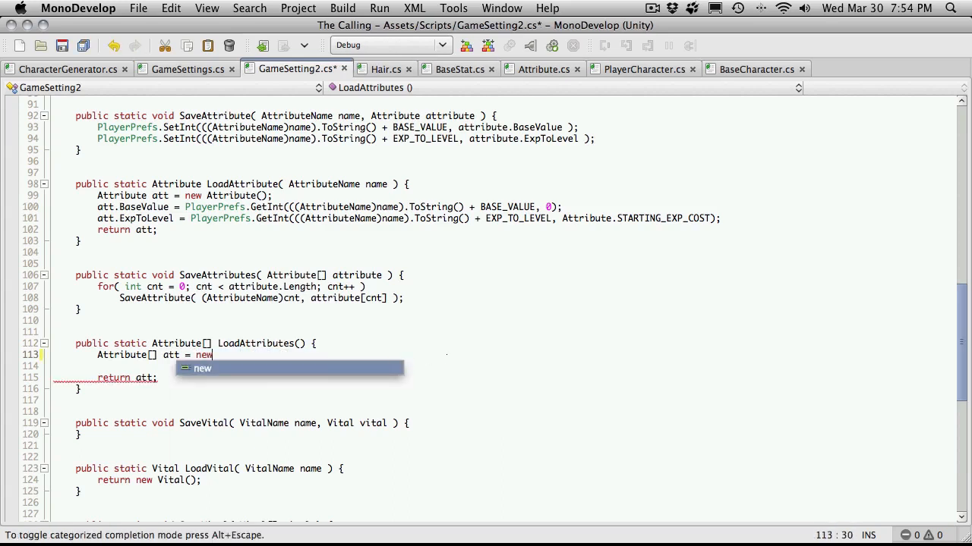
pyautogui.write('A')
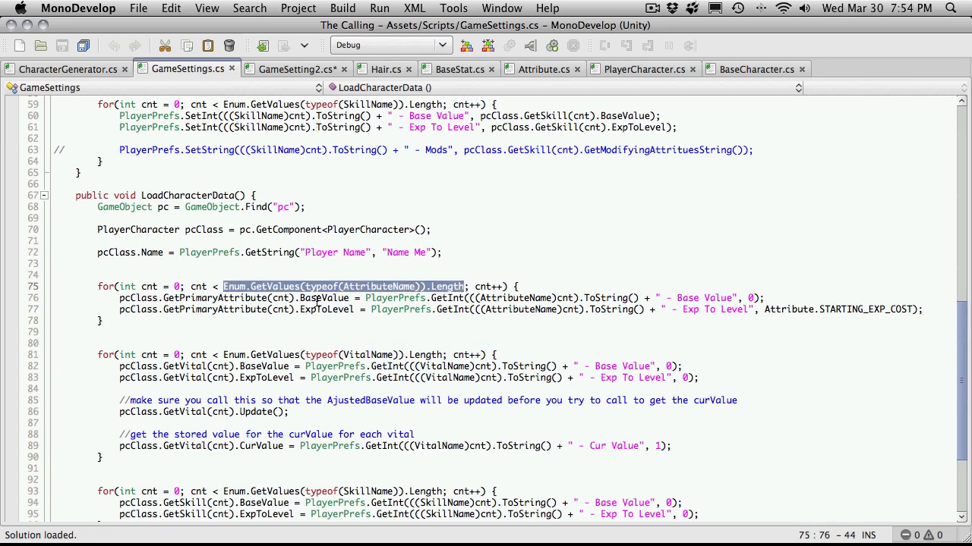
pyautogui.click(296, 69)
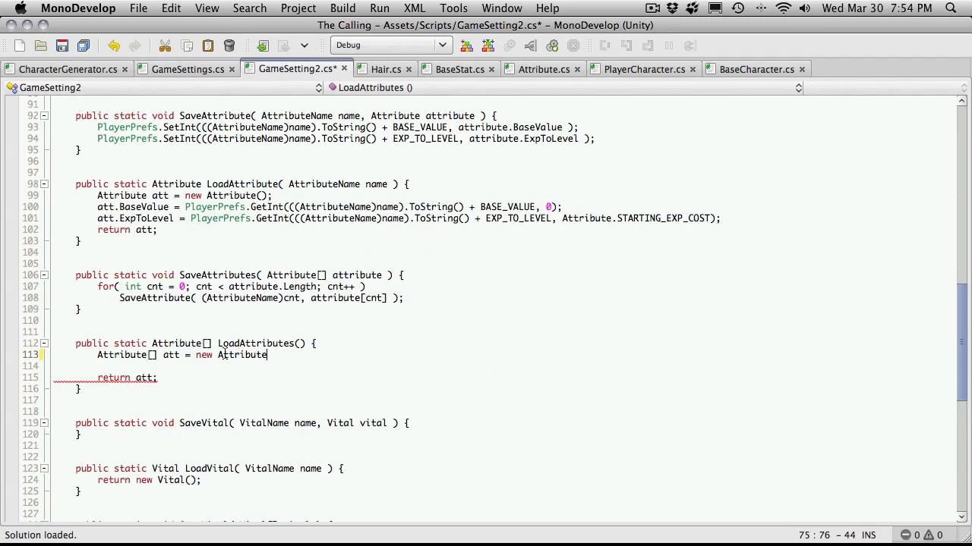
pyautogui.write('[]')
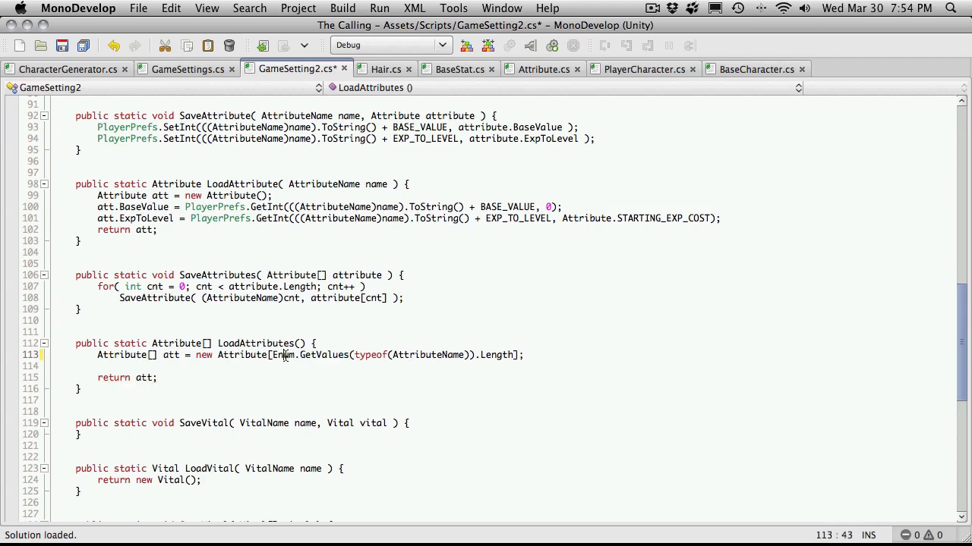
pyautogui.rightClick(285, 354)
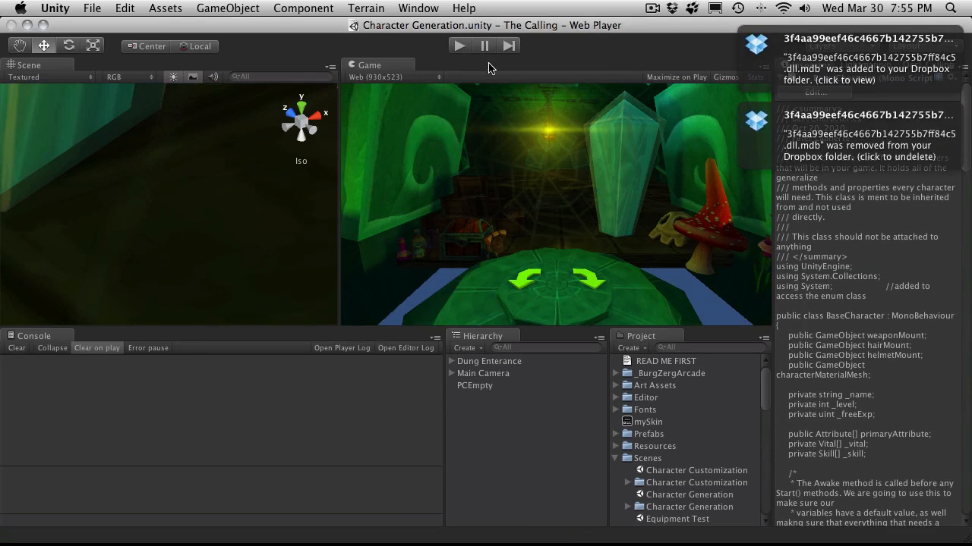
# Return from Unity to MonoDevelop with Cmd+Tab after the scripts recompile
pyautogui.press('Cmd+Tab')
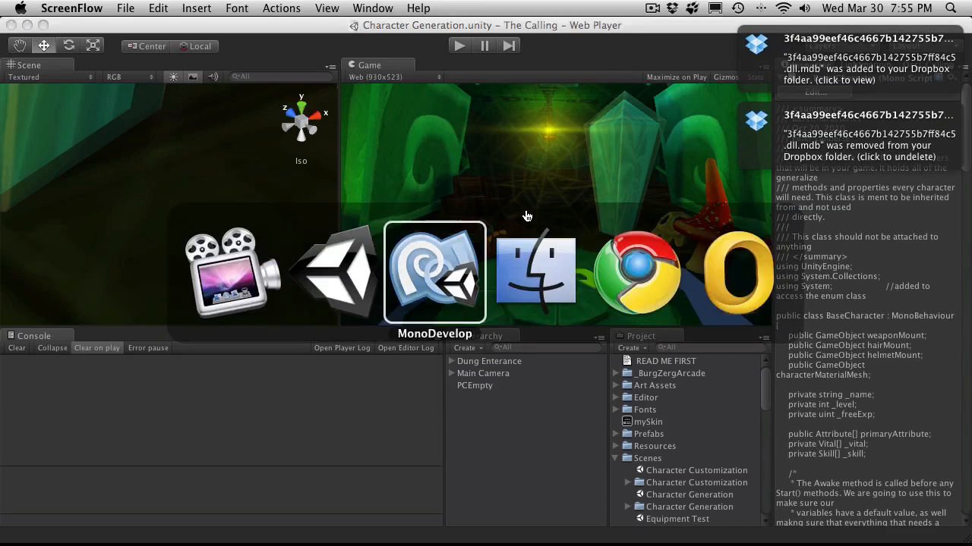
# Copy the attribute-loading for loop from GameSettings.cs into LoadAttributes in GameSetting2.cs
pyautogui.click(434, 271)
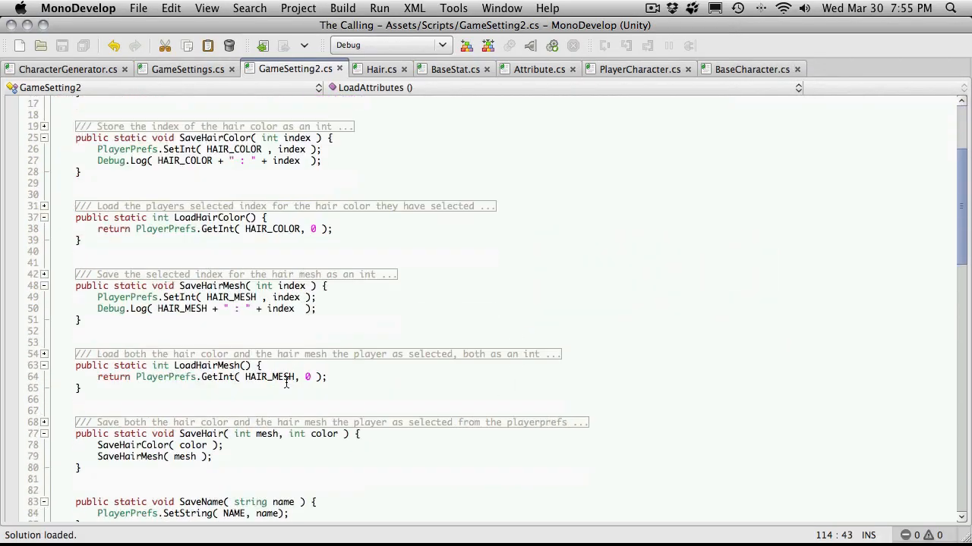
pyautogui.scroll(-3)
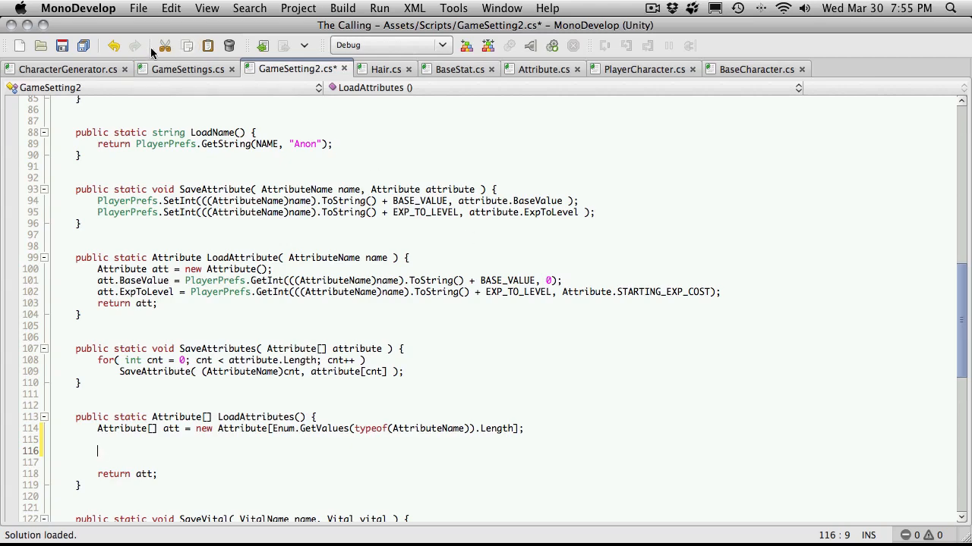
pyautogui.click(188, 69)
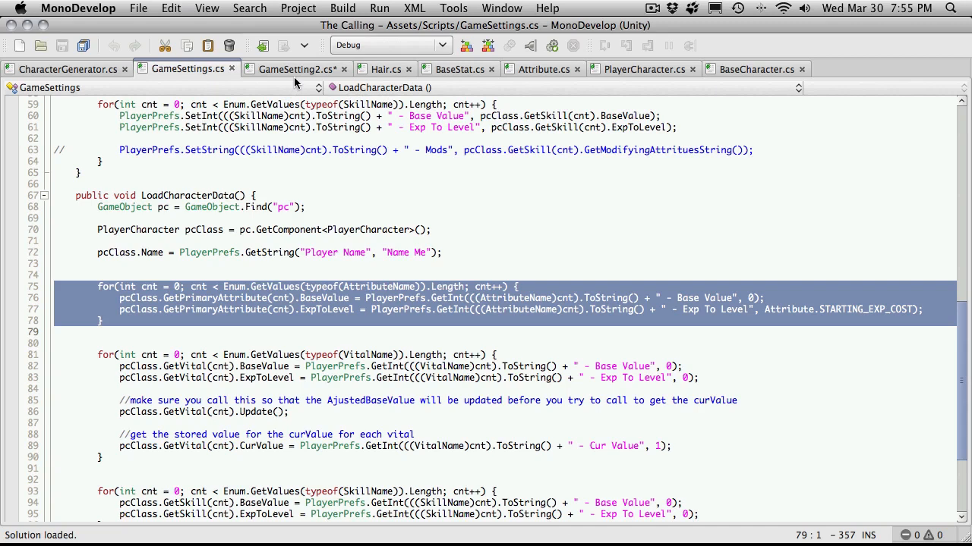
pyautogui.click(296, 69)
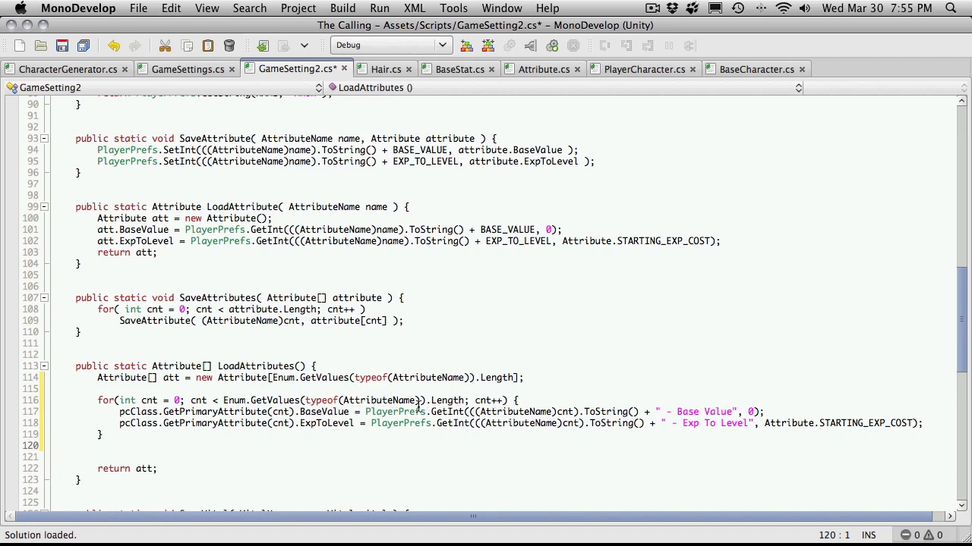
pyautogui.moveTo(120, 412)
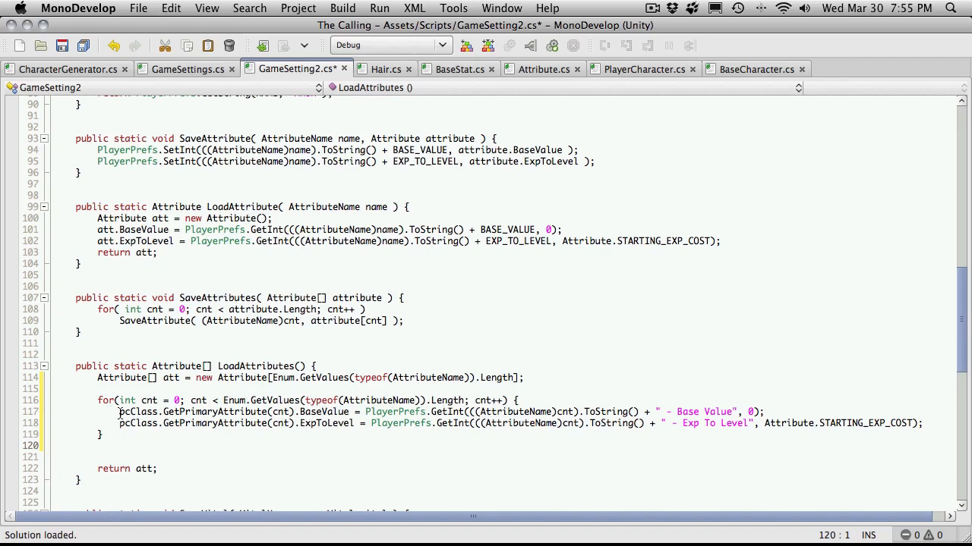
# Make the loop body att[cnt] = LoadAttribute((AttributeName)cnt); and save GameSetting2.cs
pyautogui.moveTo(117, 412); pyautogui.dragTo(316, 424)
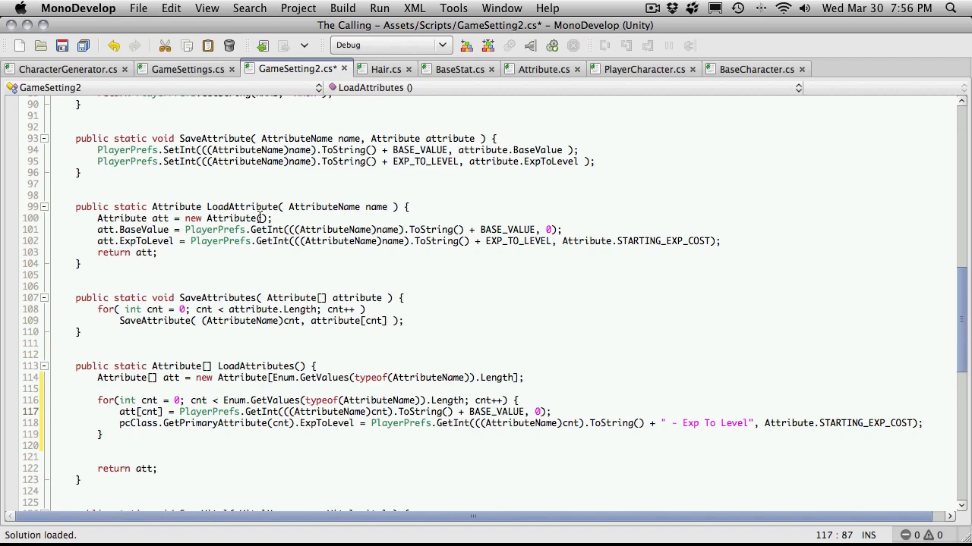
pyautogui.doubleClick(243, 206)
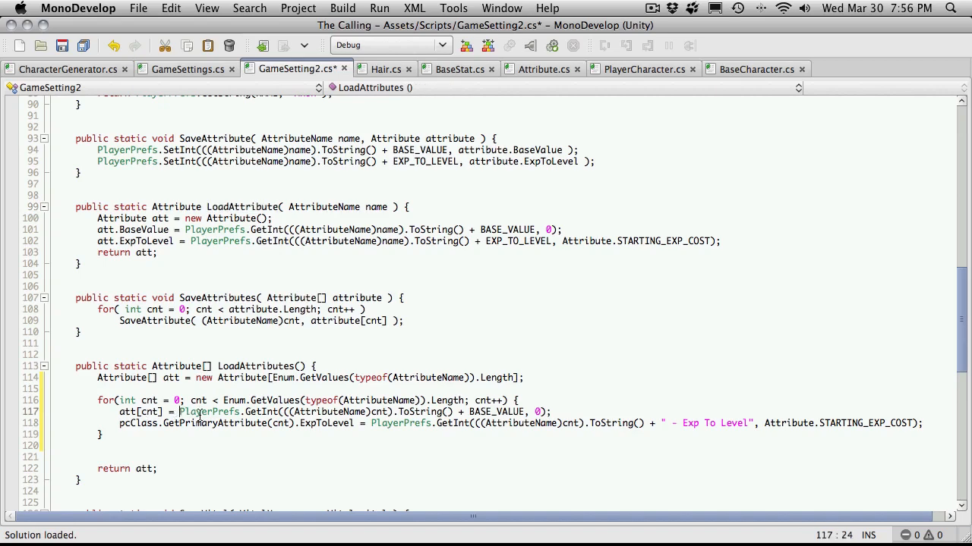
pyautogui.write('LoadAttribute( ();')
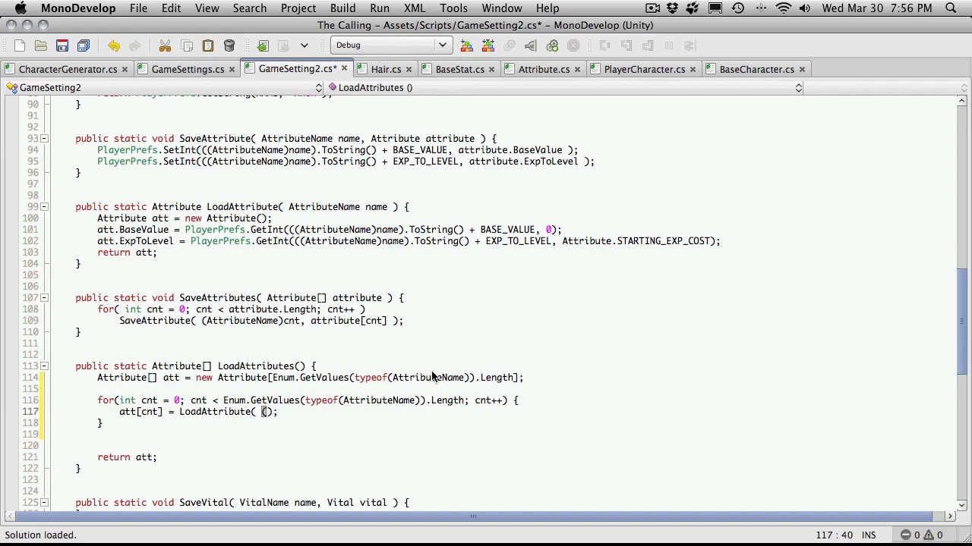
pyautogui.write('Attribute)')
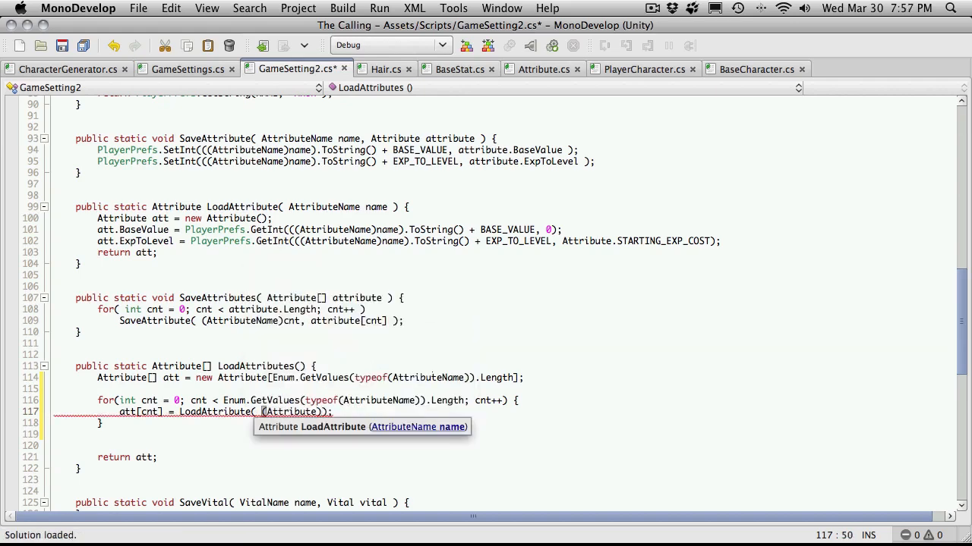
pyautogui.write('cnt')
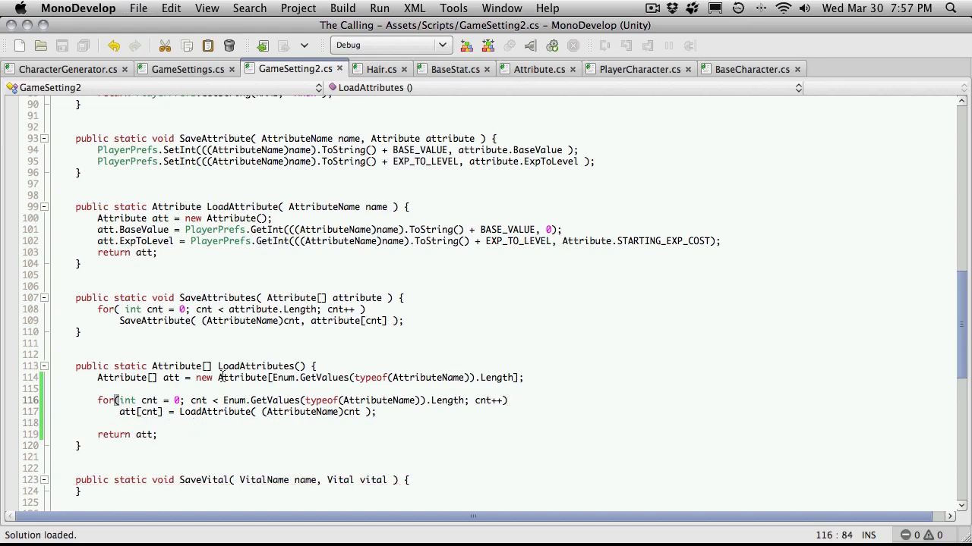
# In CharacterGenerator.cs, load an Attribute[] temp via GameSetting2.LoadAttributes()
pyautogui.click(66, 69)
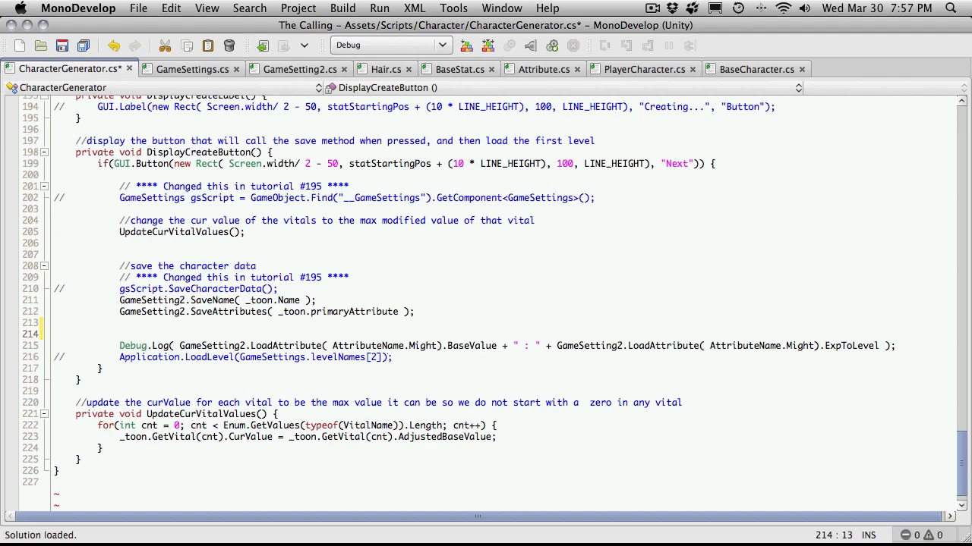
pyautogui.write('Attribute')
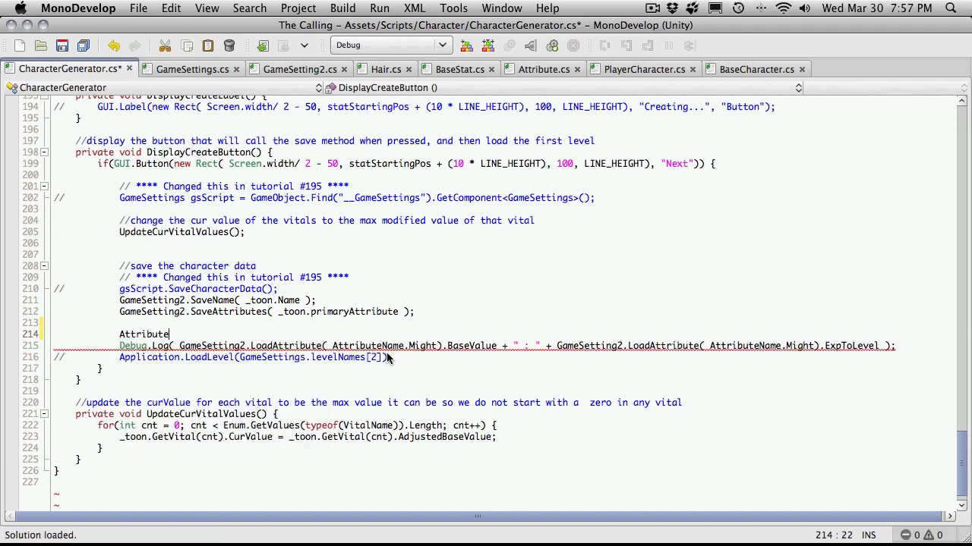
pyautogui.write('[]')
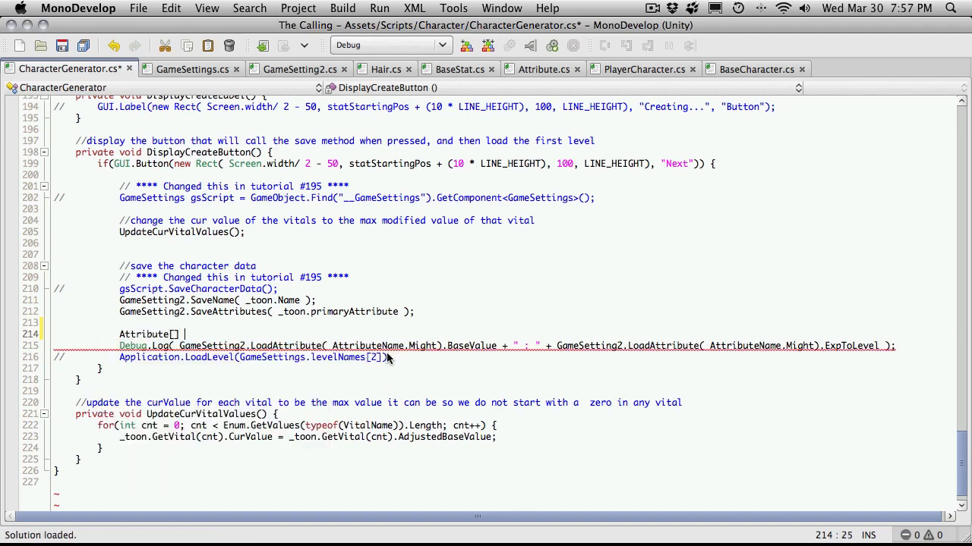
pyautogui.write('temp =')
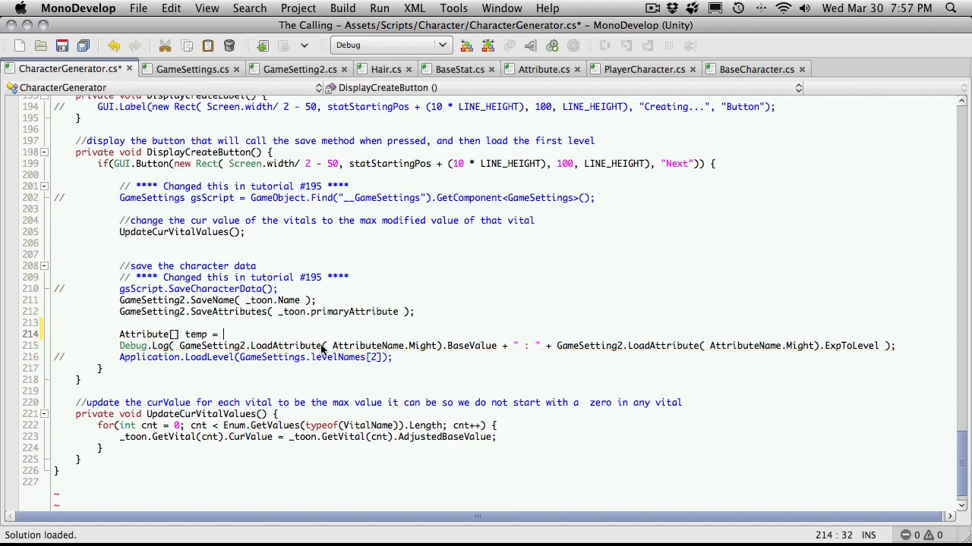
pyautogui.write('GameSetting2.LoadAttributes')
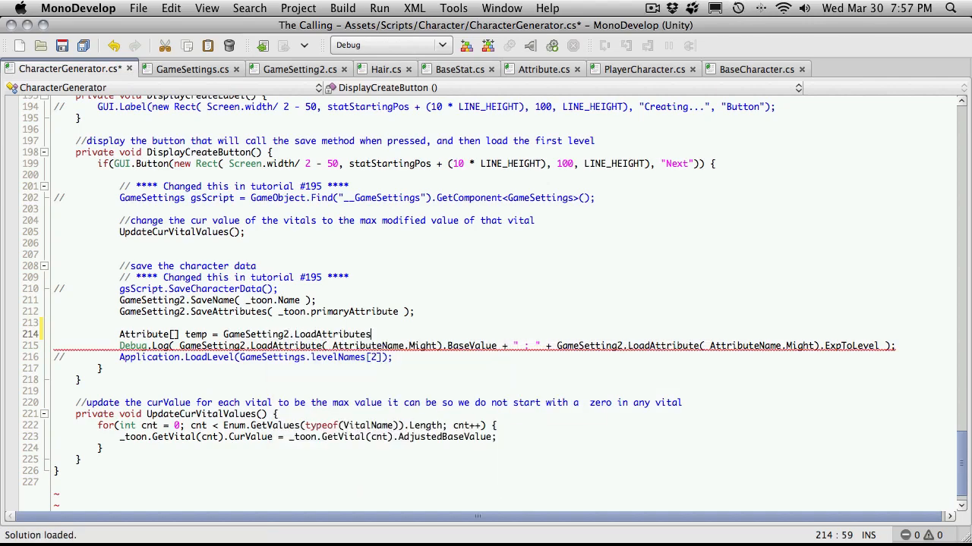
pyautogui.write('();')
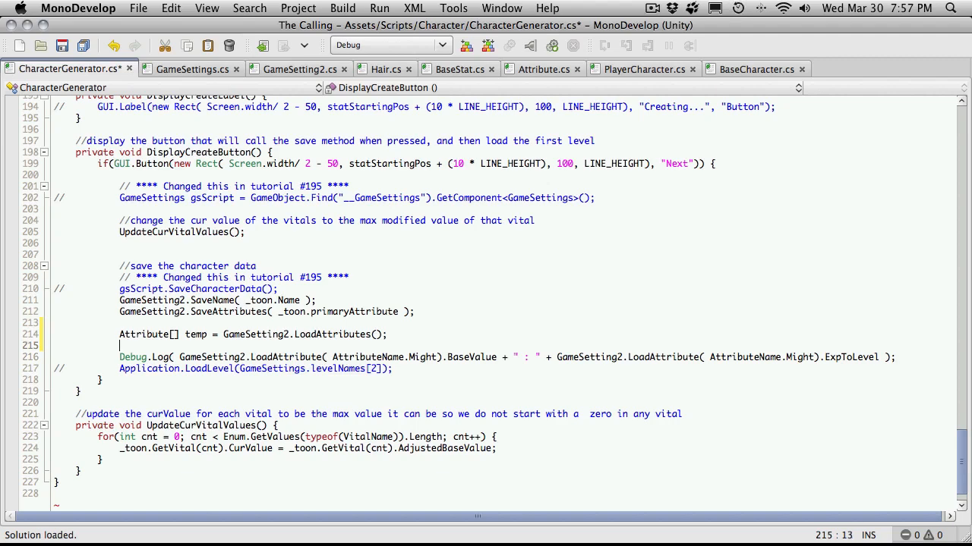
# Add a for loop with cnt running from 0 to temp.Length
pyautogui.write('fo')
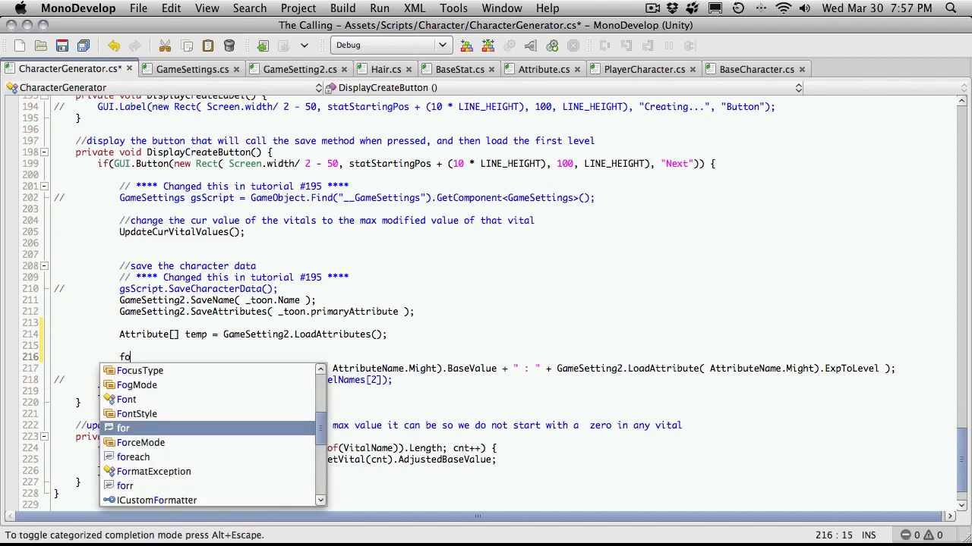
pyautogui.write('r(int cnt')
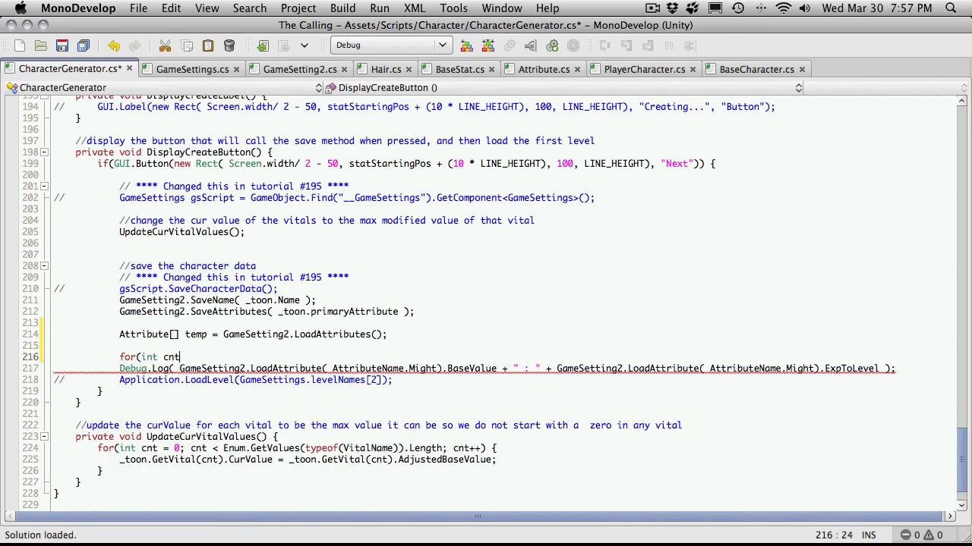
pyautogui.write('= 0; cnt')
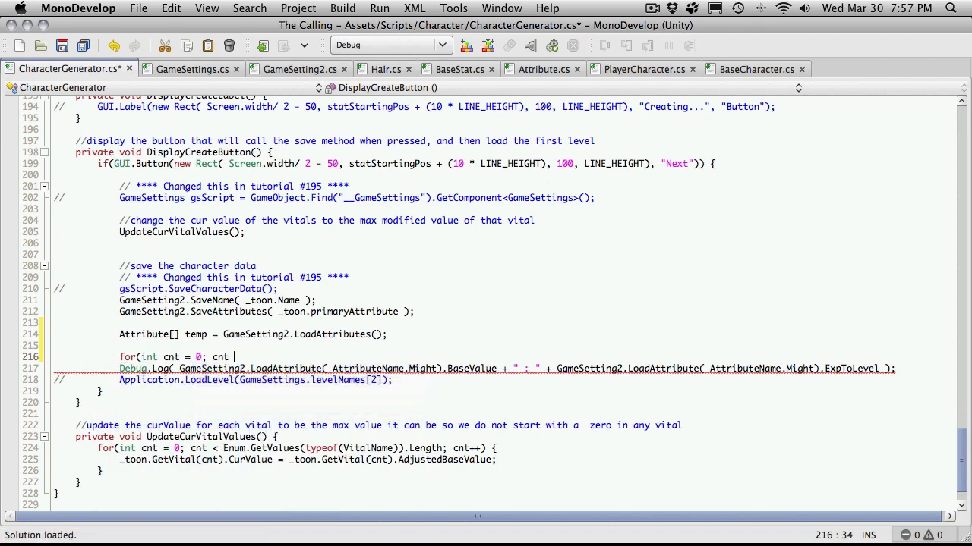
pyautogui.write('<')
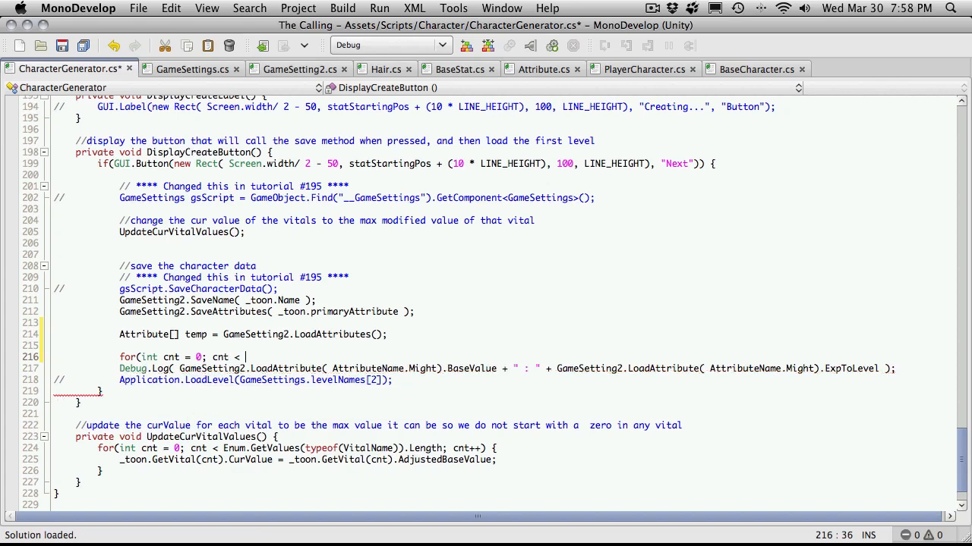
pyautogui.write('temp')
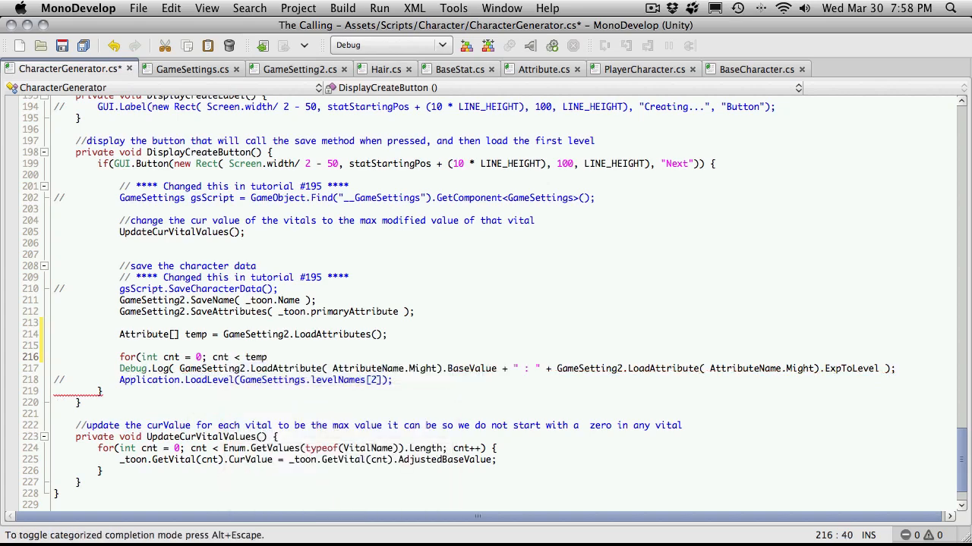
pyautogui.write('.Length')
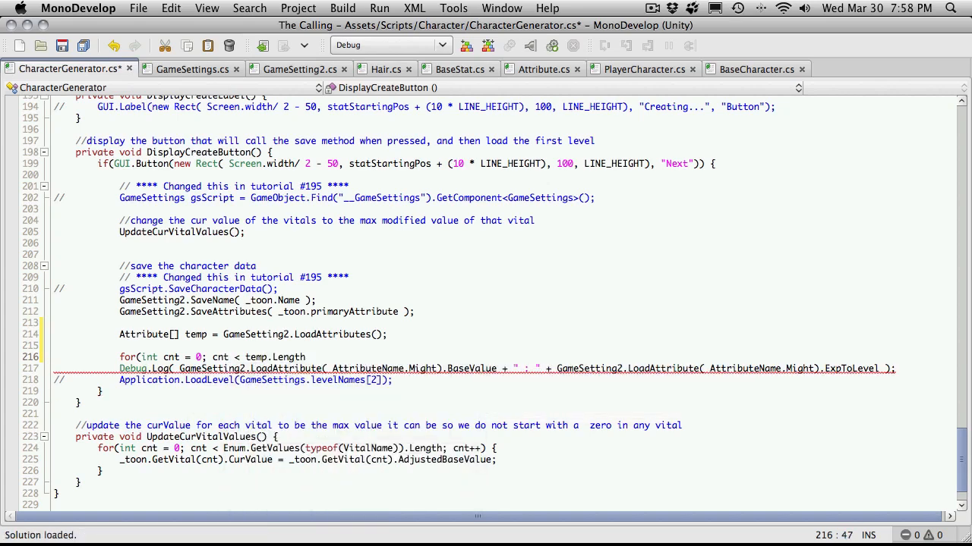
pyautogui.write('cnt++)')
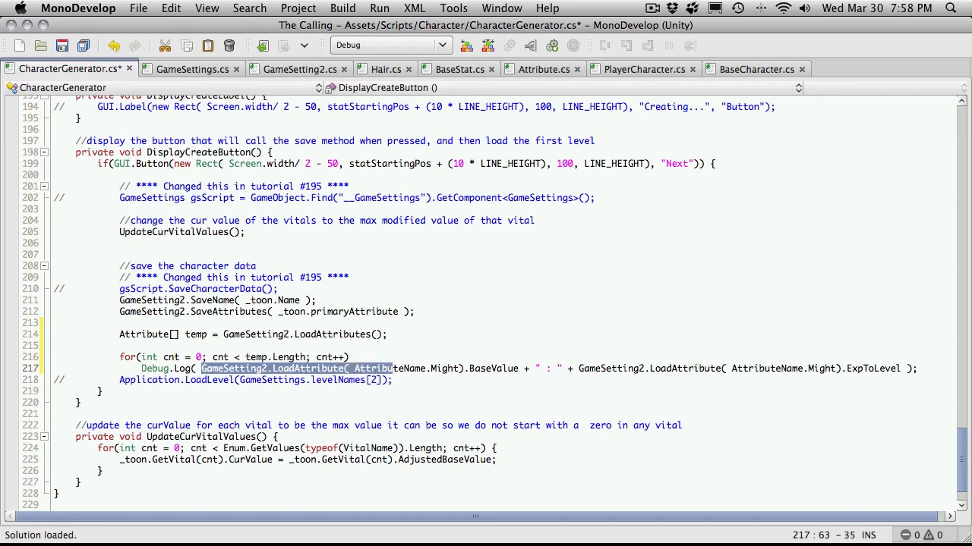
# Replace both LoadAttribute calls in the Debug.Log with temp[cnt] BaseValue and ExpToLevel
pyautogui.press('Delete')
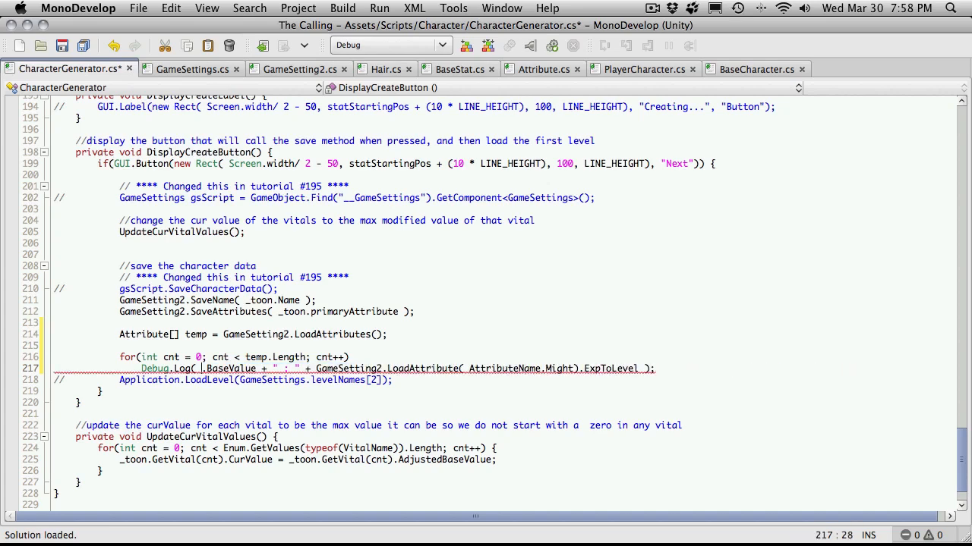
pyautogui.write('att')
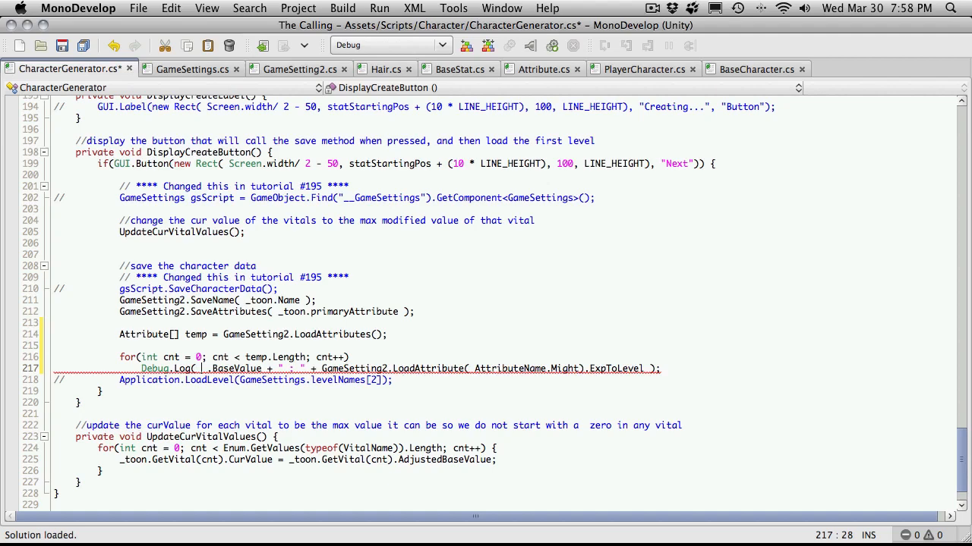
pyautogui.write('temp.')
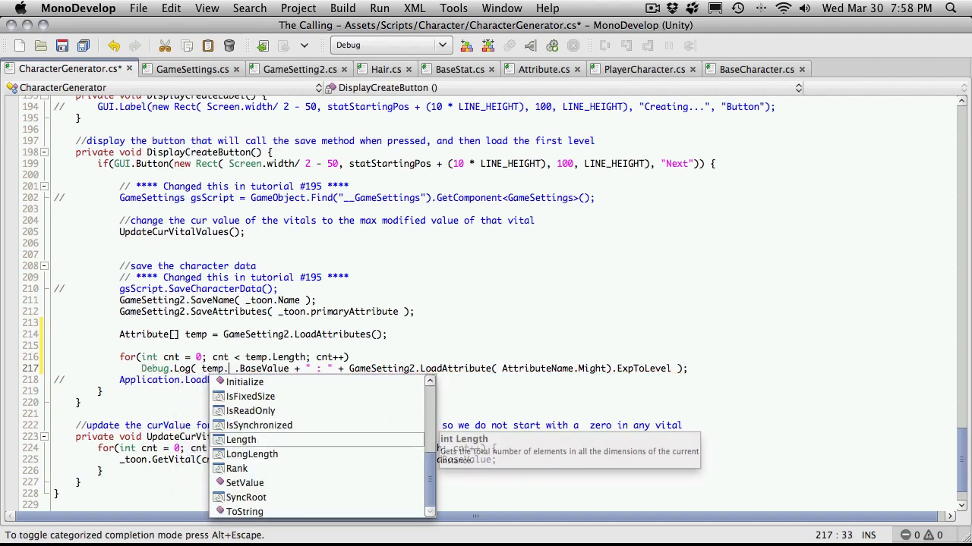
pyautogui.write('b')
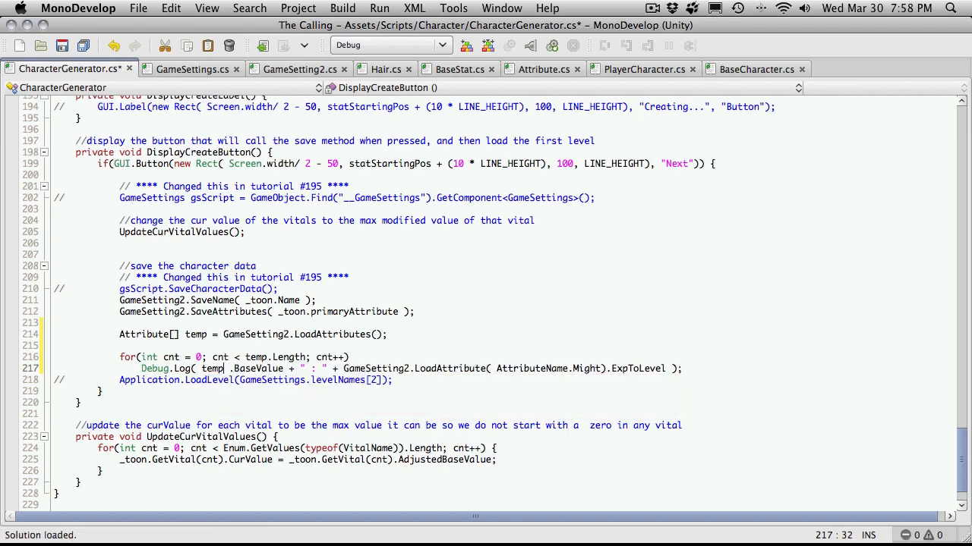
pyautogui.write('[cnt')
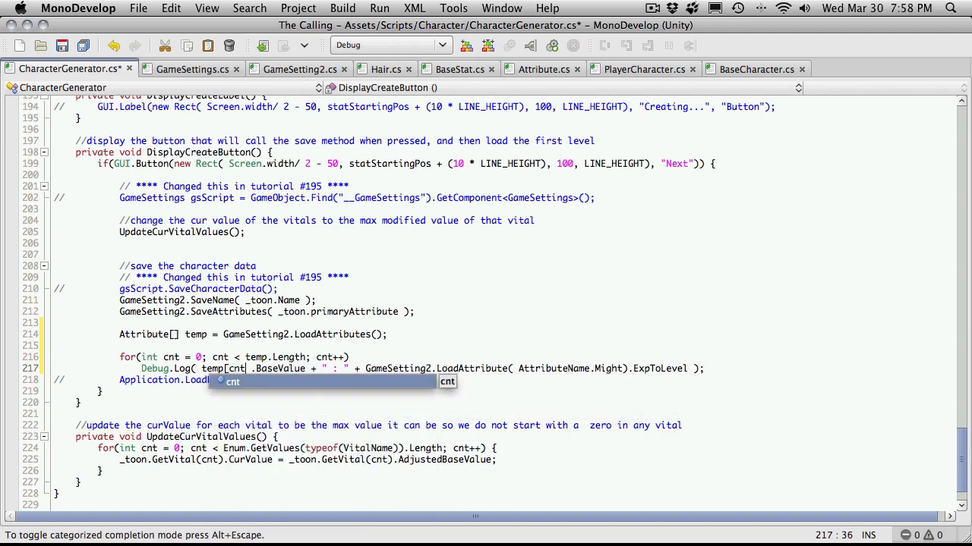
pyautogui.write('.BaseValue')
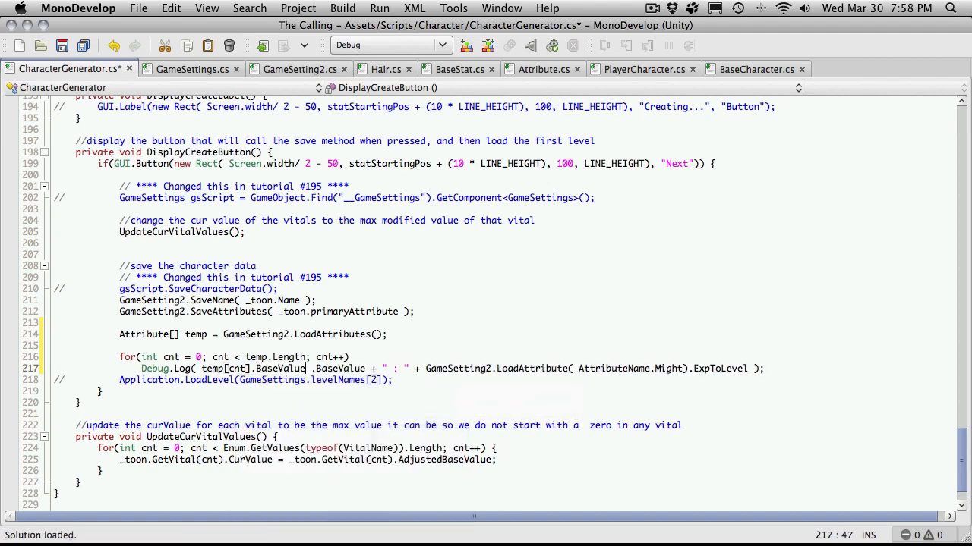
pyautogui.doubleClick(338, 368)
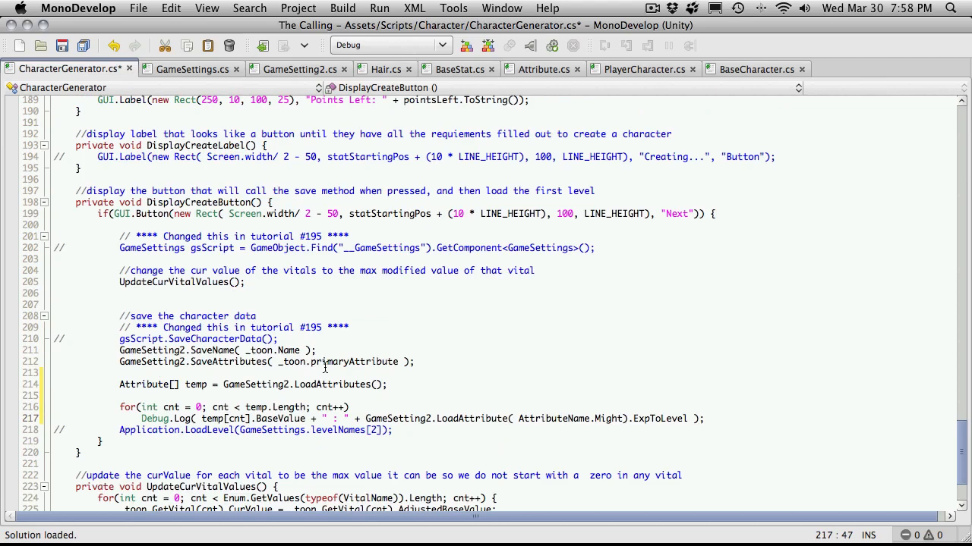
pyautogui.scroll(-3)
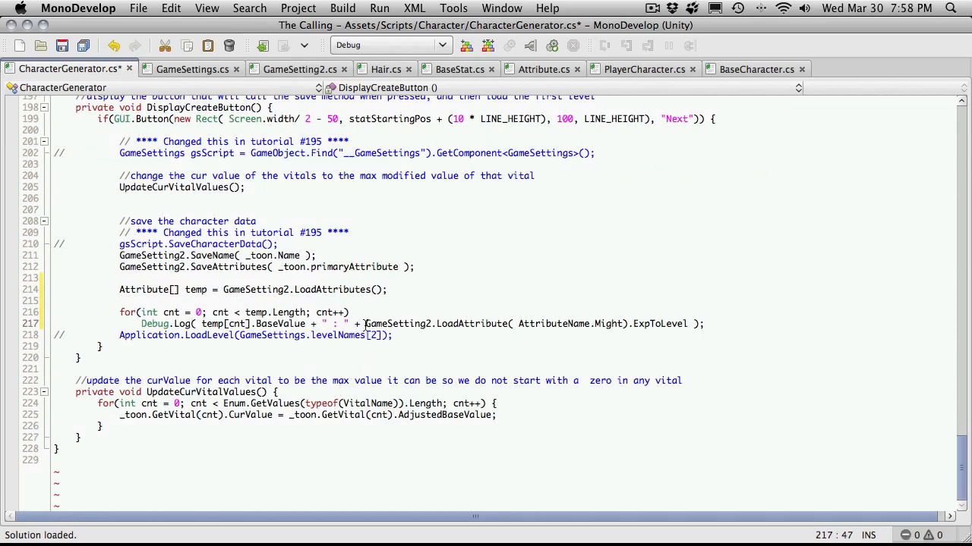
pyautogui.moveTo(364, 325); pyautogui.dragTo(630, 324)
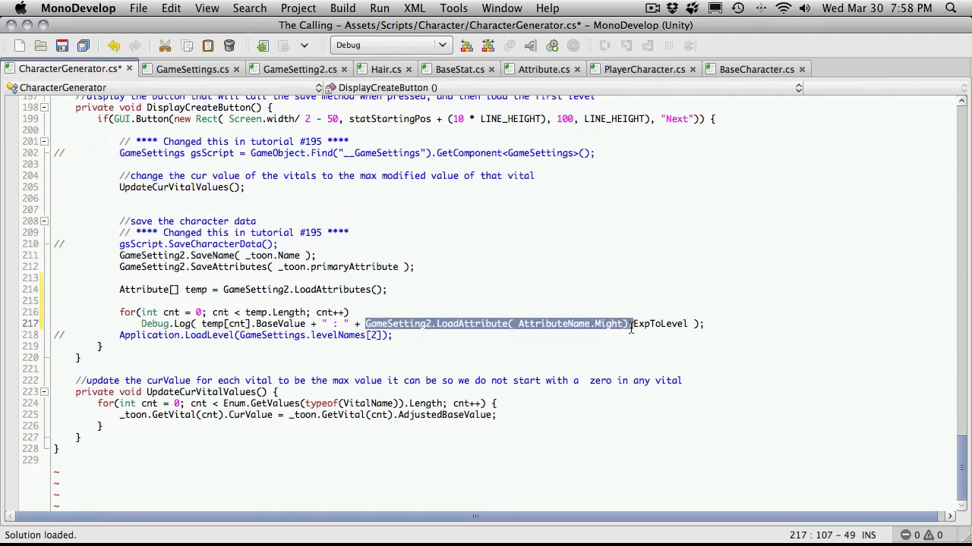
pyautogui.write('temp')
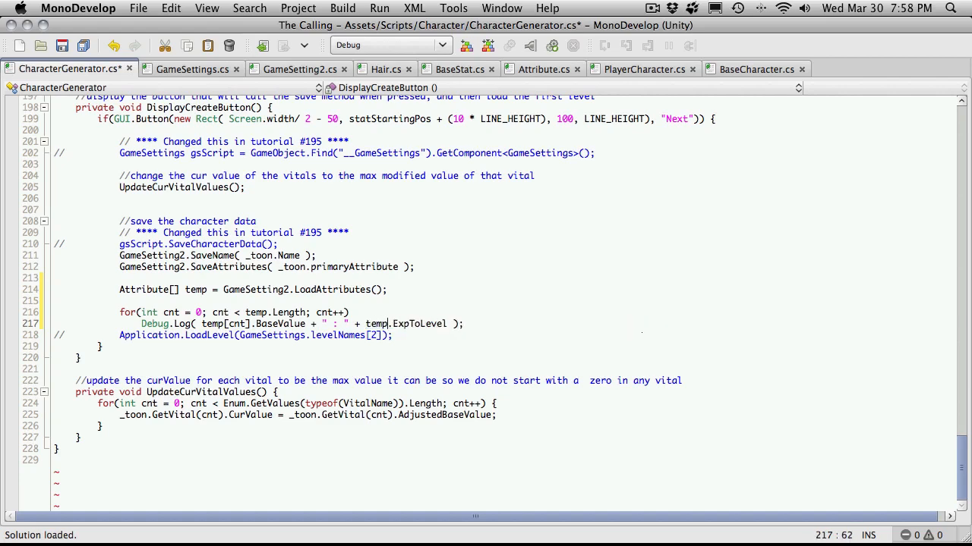
pyautogui.write('[cnt]')
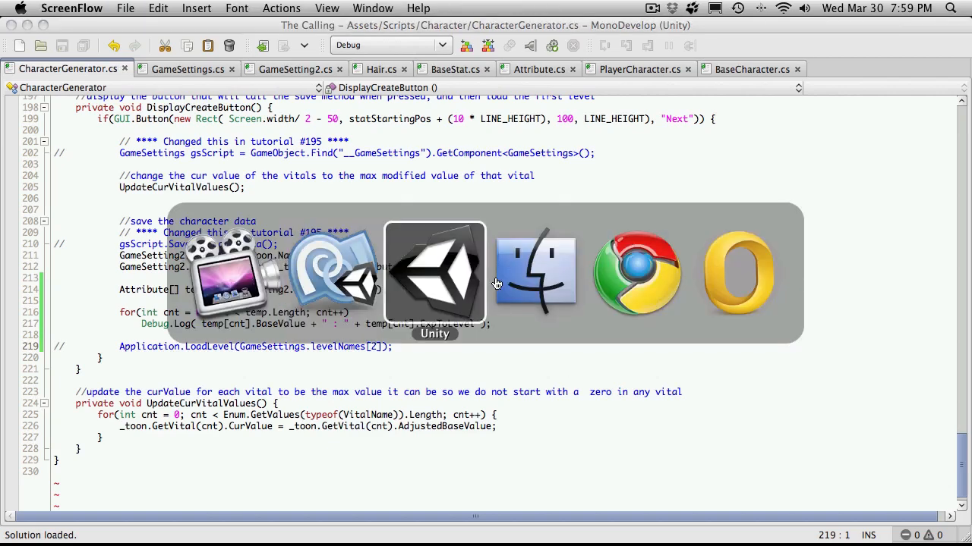
# Switch to Unity, clear the Console, and start Play mode
pyautogui.click(434, 273)
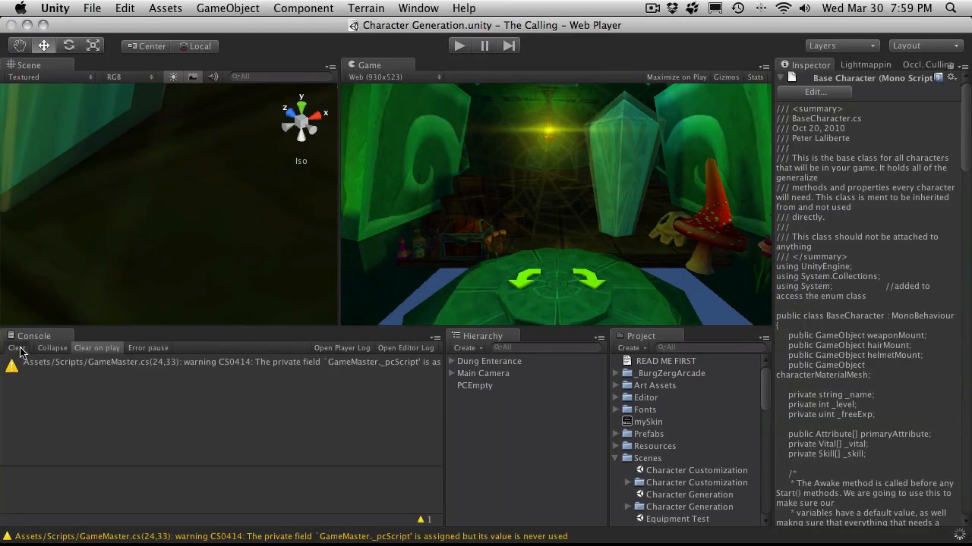
pyautogui.click(16, 347)
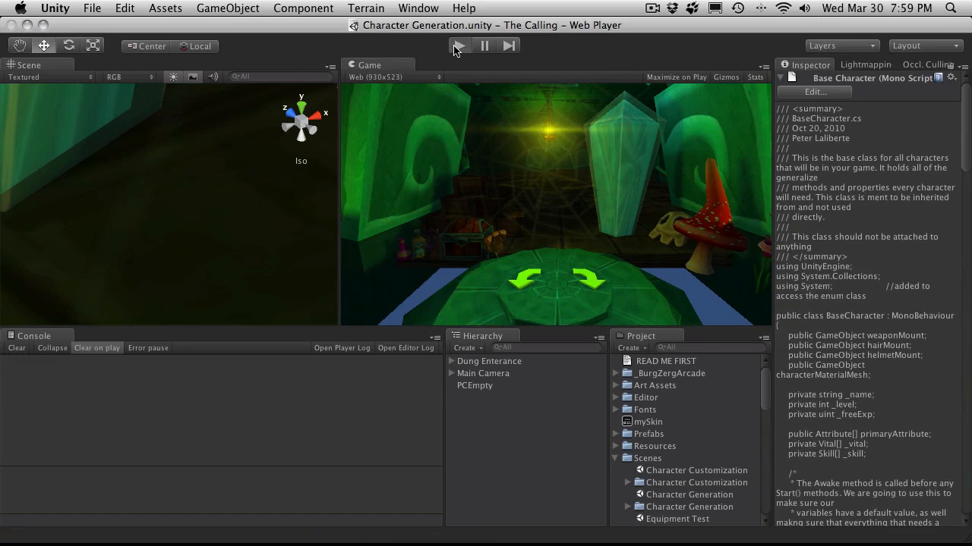
pyautogui.click(458, 45)
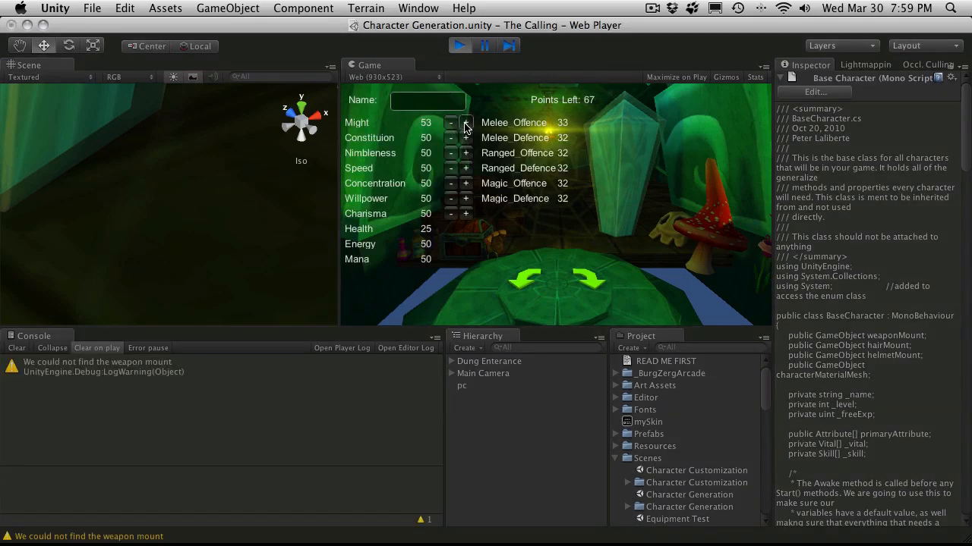
# Spend the attribute points on Might and Charisma and name the character George
pyautogui.click(466, 122)
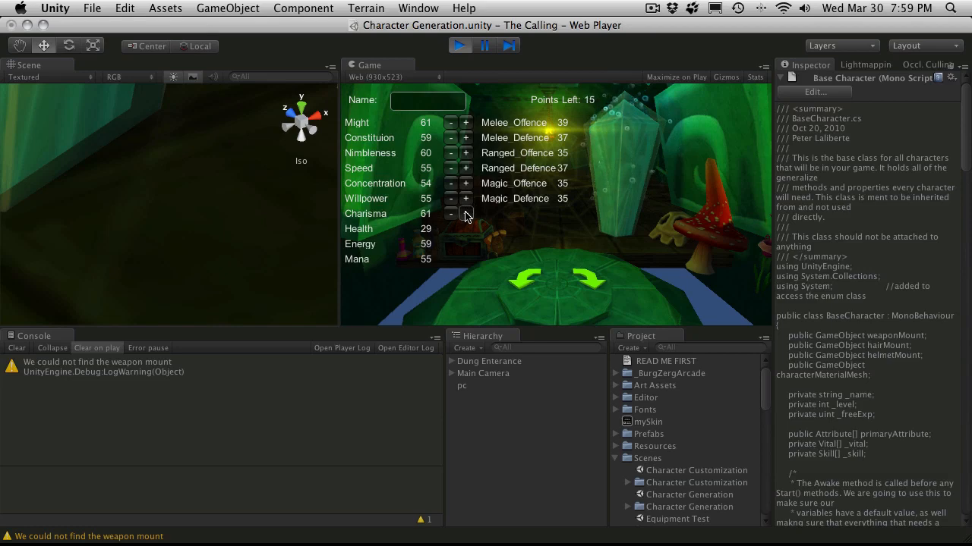
pyautogui.click(465, 213)
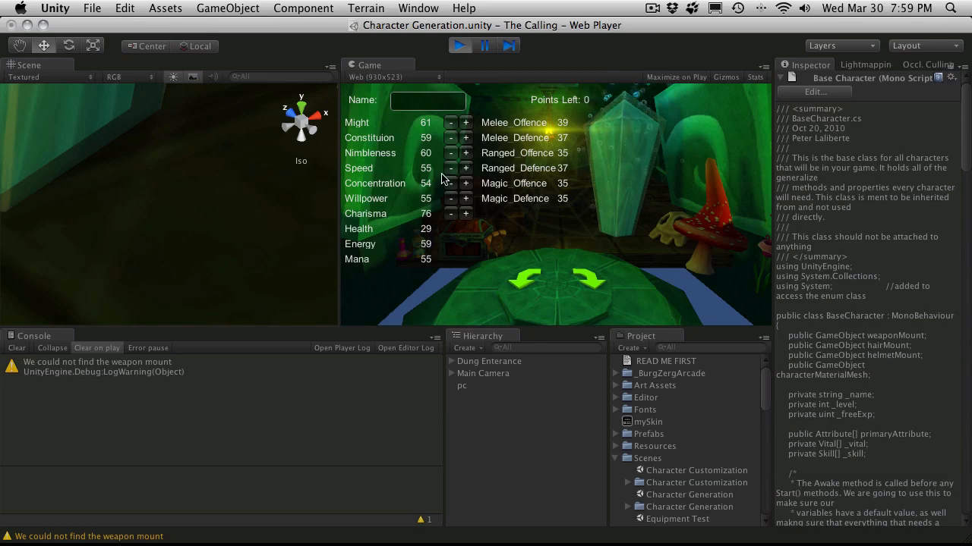
pyautogui.write('Geor')
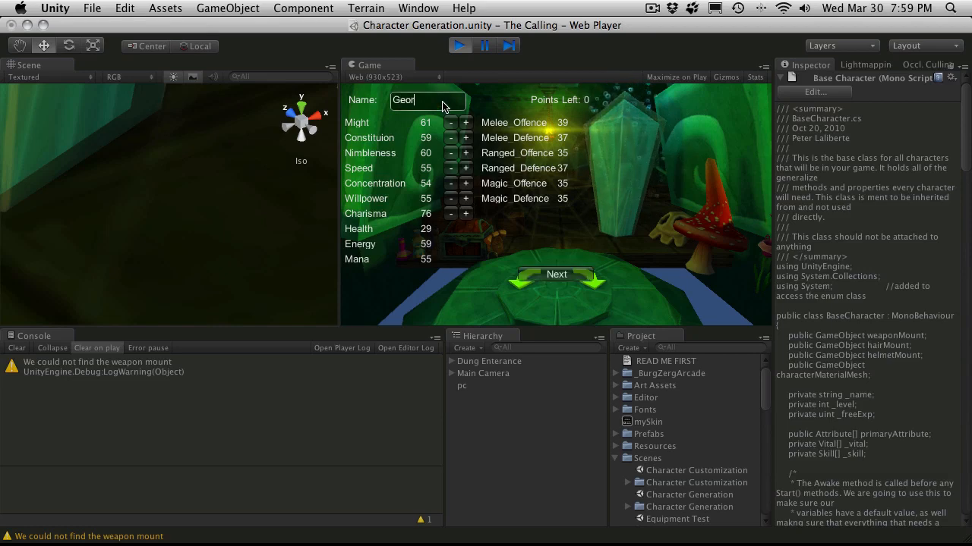
pyautogui.write('ge')
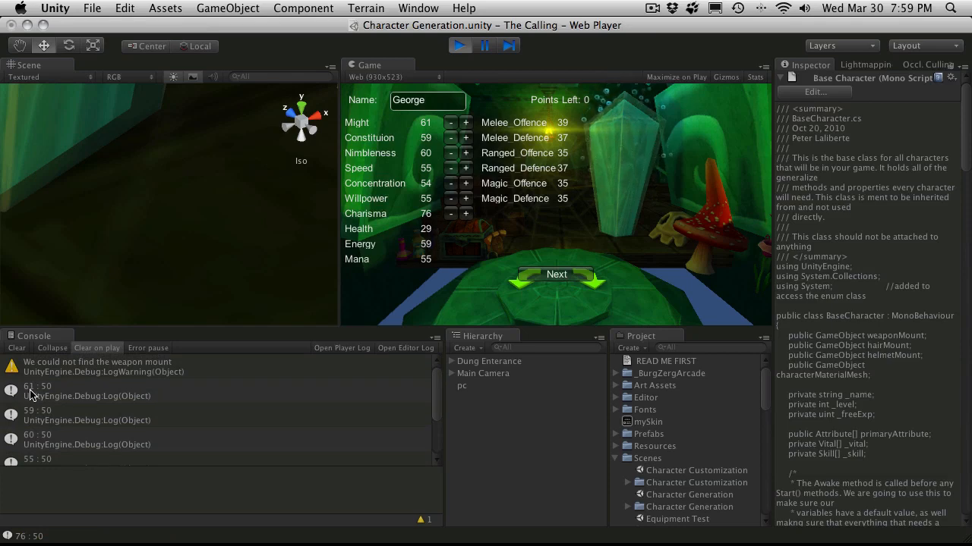
pyautogui.moveTo(36, 440)
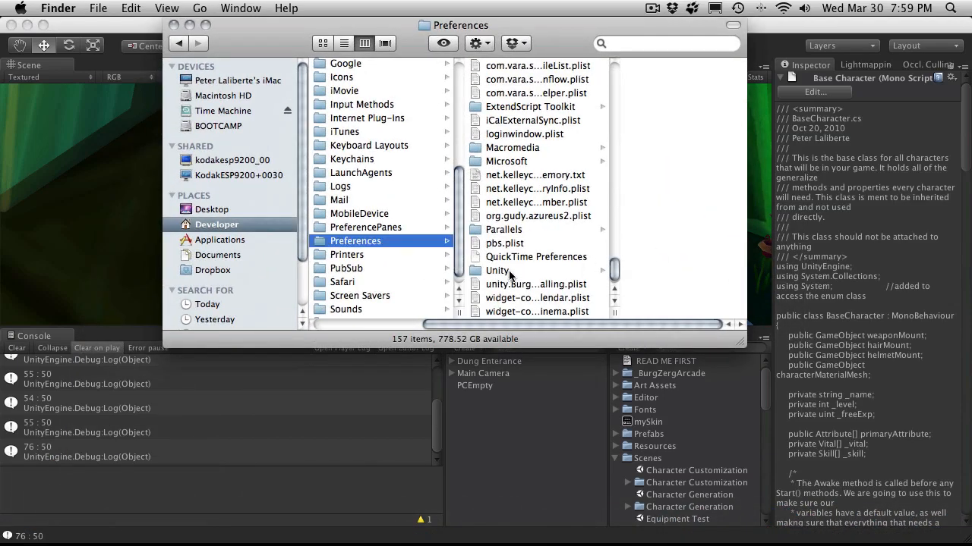
# Open unity.BurgZerg Arcade.The Calling.plist from Finder to inspect the saved keys
pyautogui.click(504, 283)
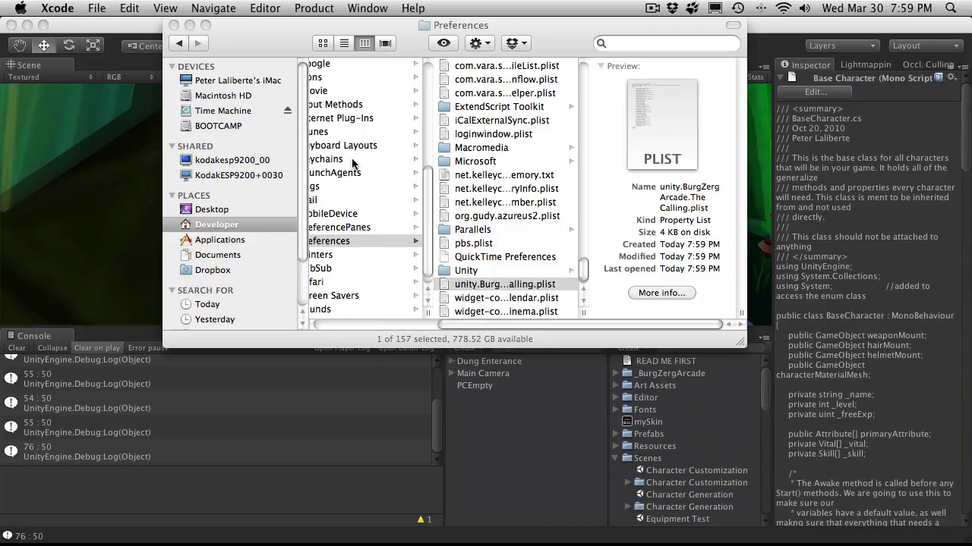
pyautogui.doubleClick(505, 284)
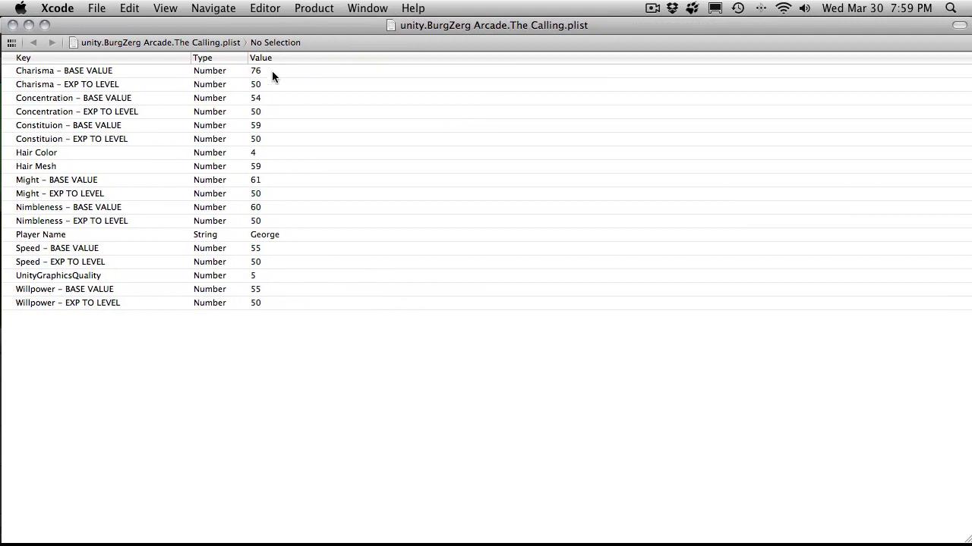
pyautogui.moveTo(273, 122)
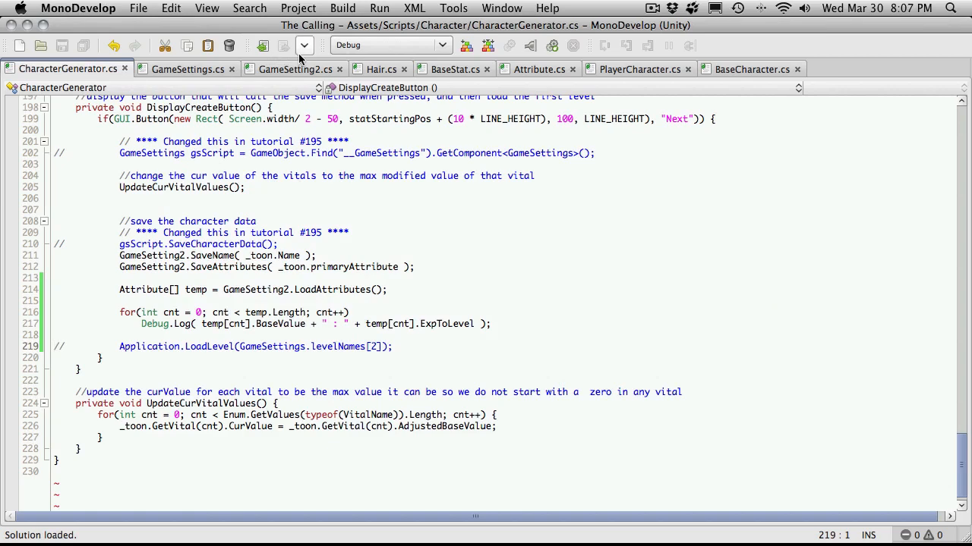
# Review LoadAttributes and the empty SaveVital, LoadVital and LoadVitals stubs in GameSetting2.cs
pyautogui.click(295, 69)
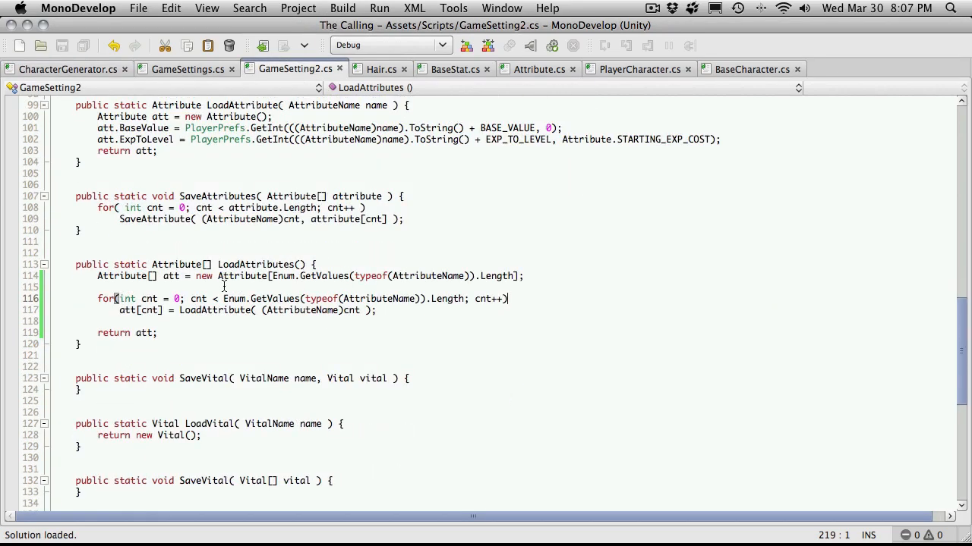
pyautogui.scroll(-3)
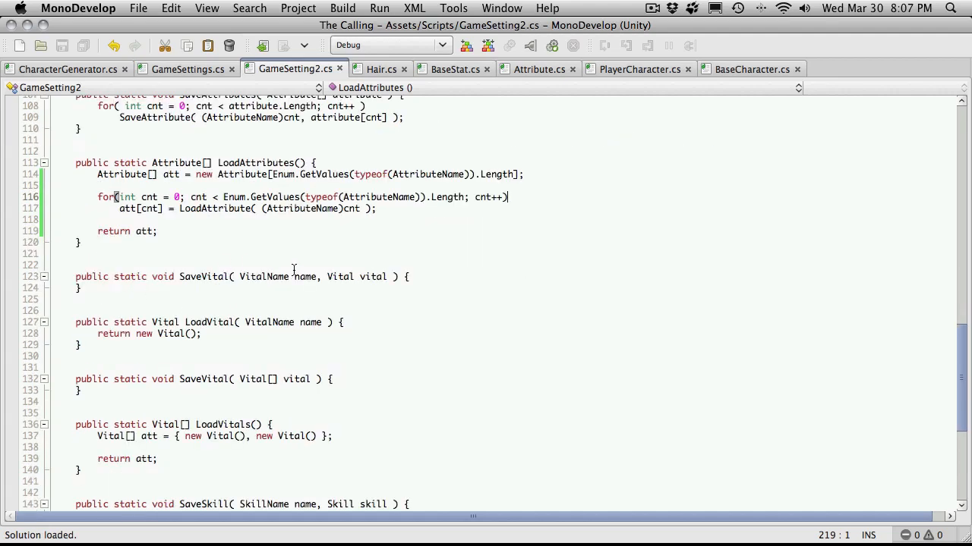
pyautogui.scroll(3)
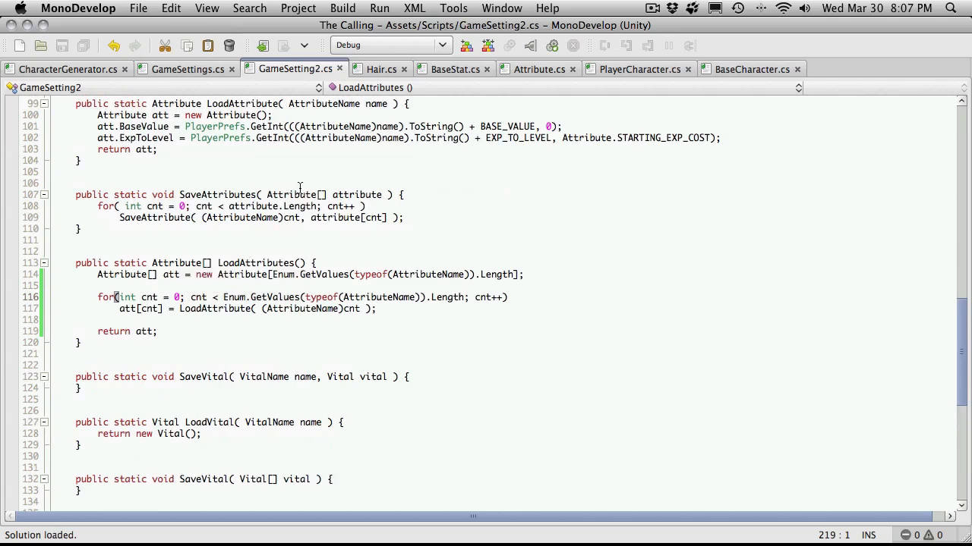
pyautogui.scroll(-3)
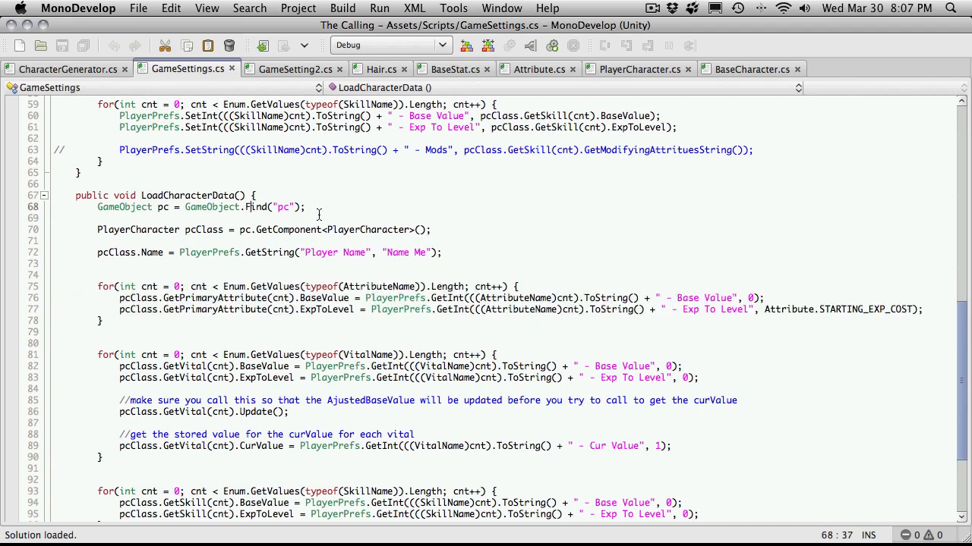
pyautogui.moveTo(358, 264)
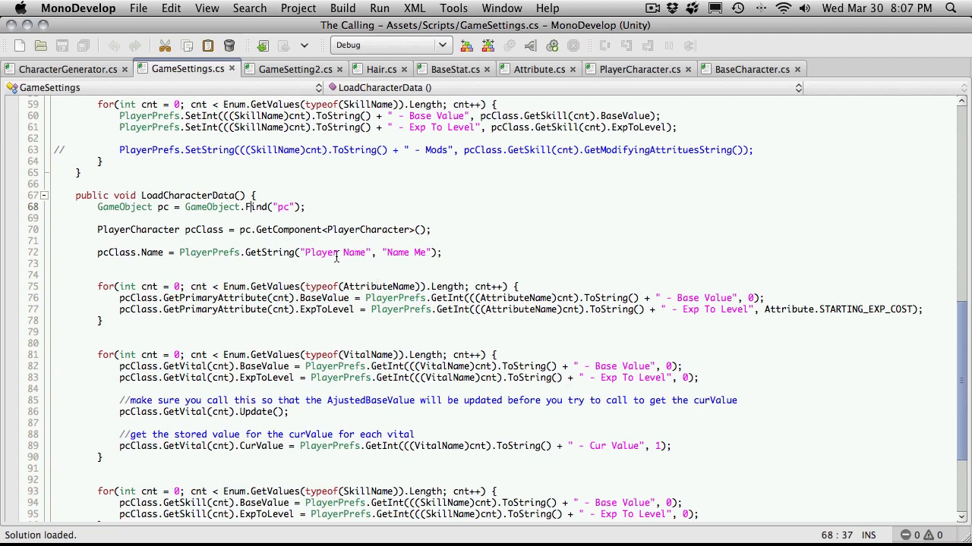
pyautogui.moveTo(763, 313)
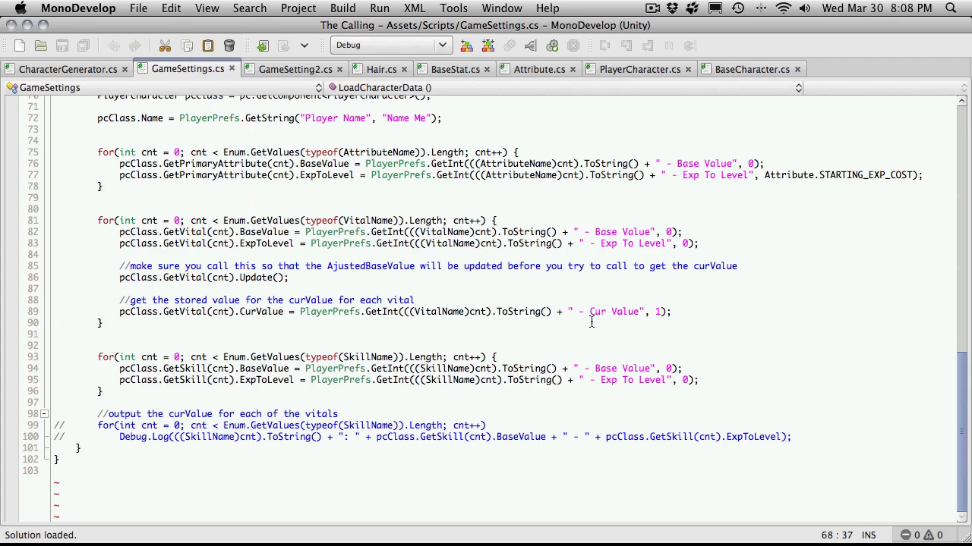
pyautogui.moveTo(305, 311)
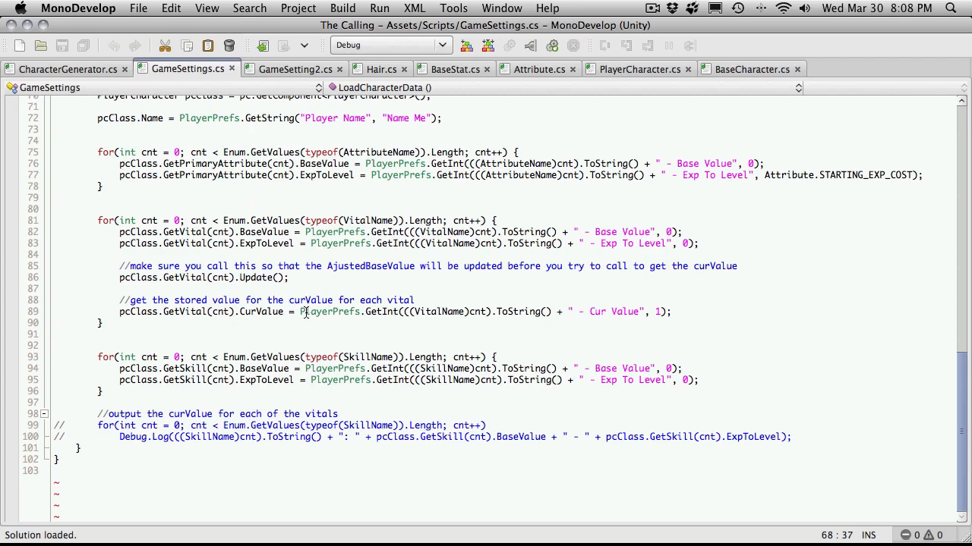
pyautogui.moveTo(265, 380)
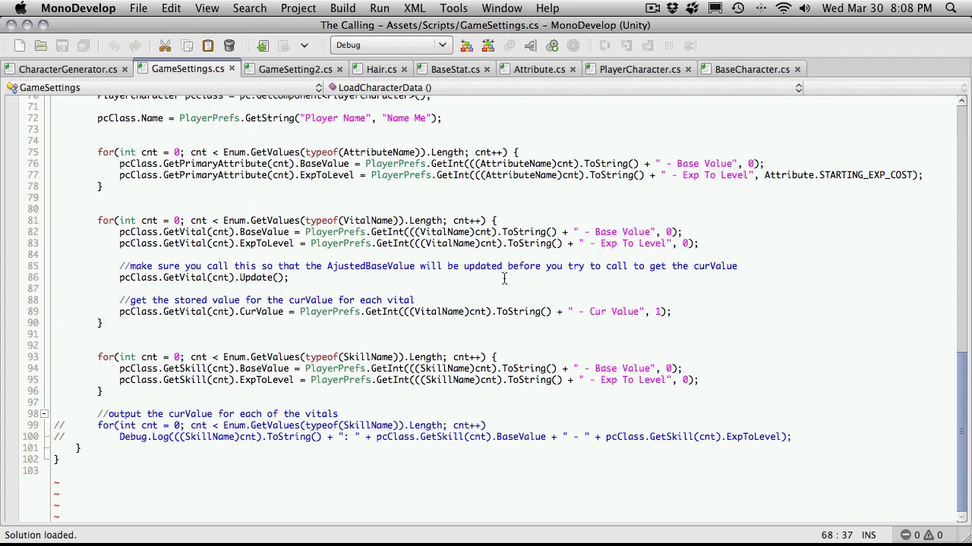
pyautogui.moveTo(483, 282)
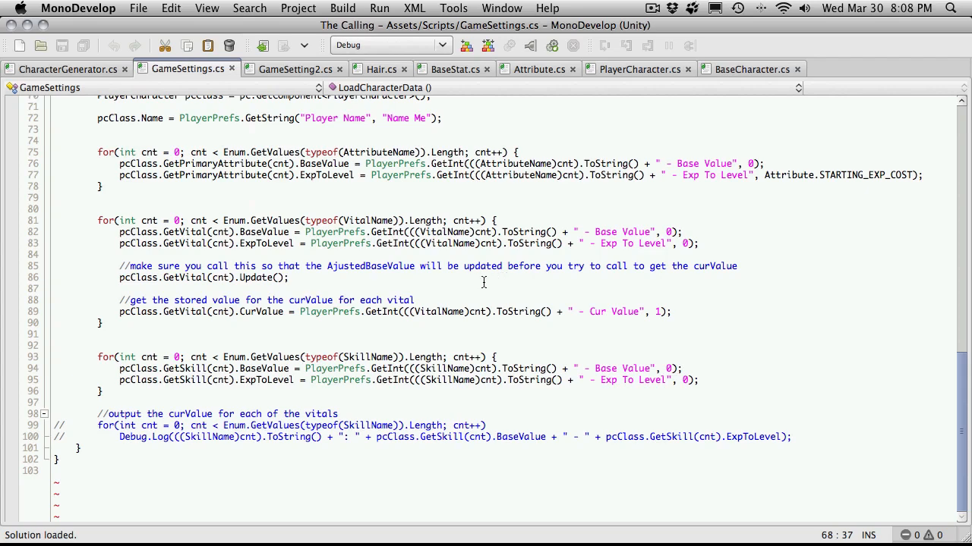
pyautogui.moveTo(477, 289)
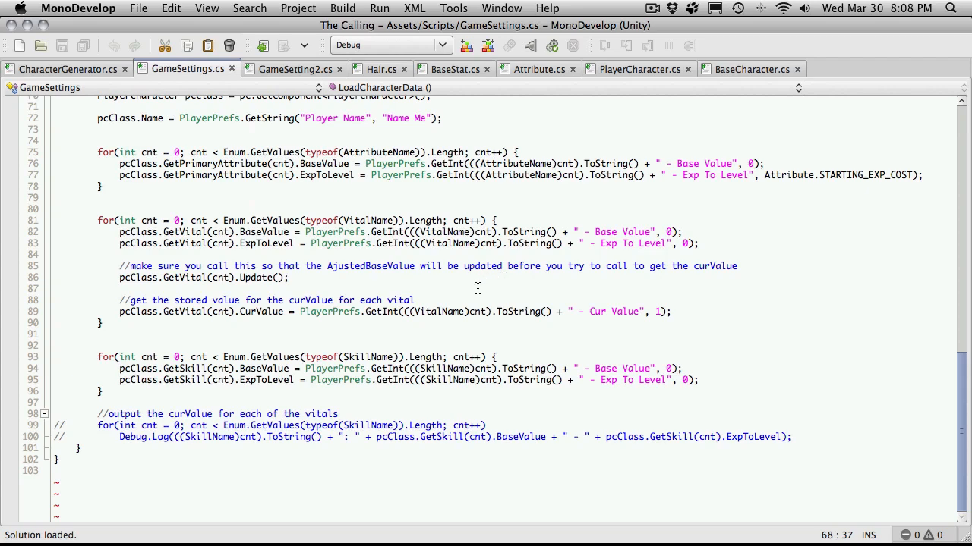
pyautogui.moveTo(500, 348)
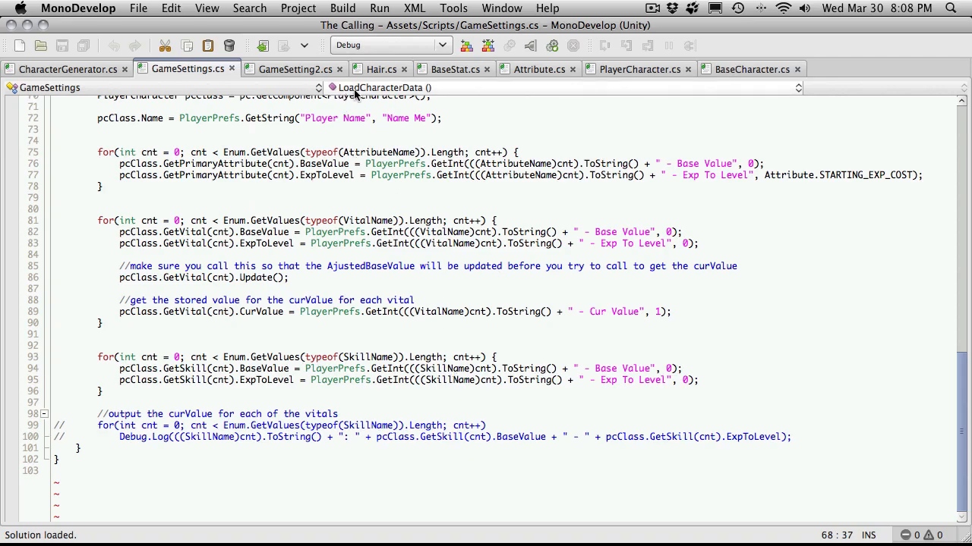
# Return to GameSetting2.cs after studying the vital loading in LoadCharacterData
pyautogui.click(292, 69)
pyautogui.write('private const string')
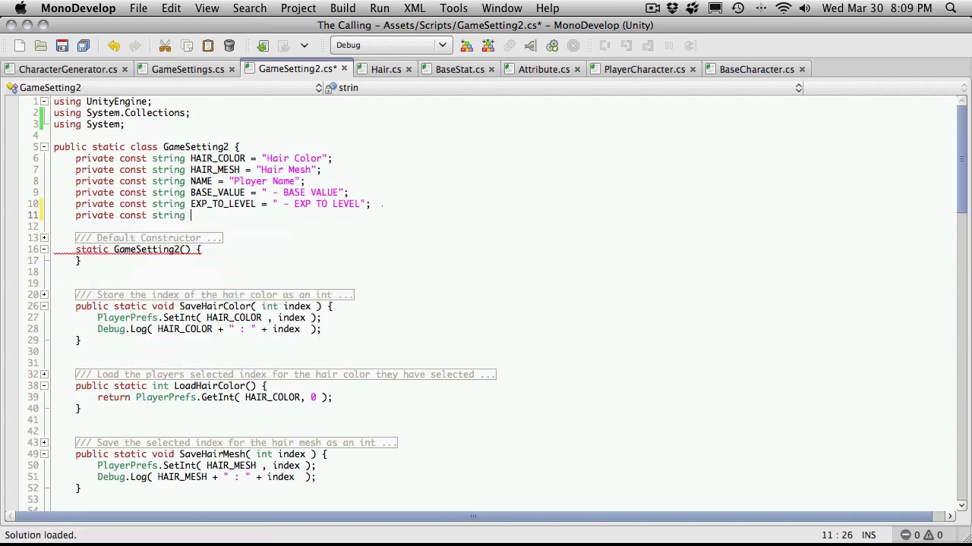
# Declare private const string CUR_VALUE = " - Cur Value", checking the key text in GameSettings.cs
pyautogui.write('CUR')
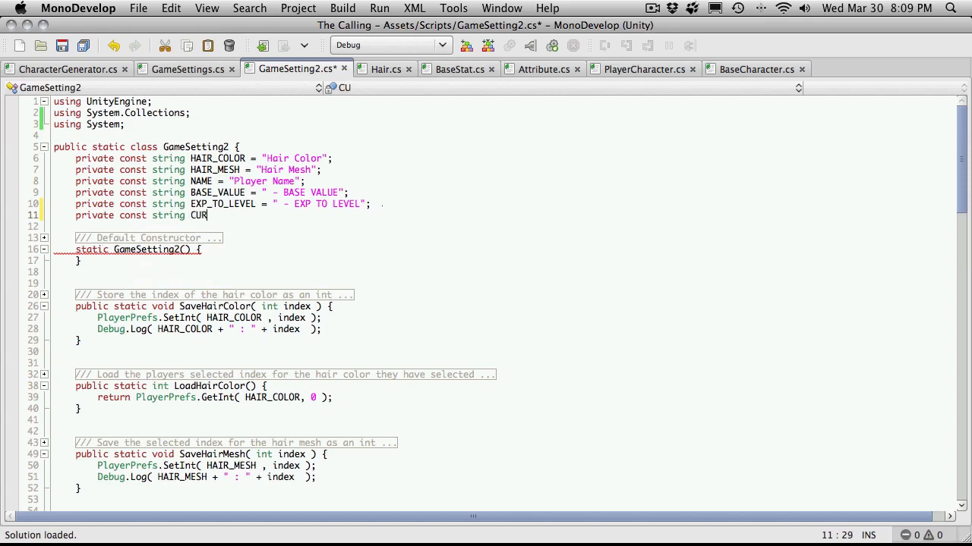
pyautogui.write('VAL')
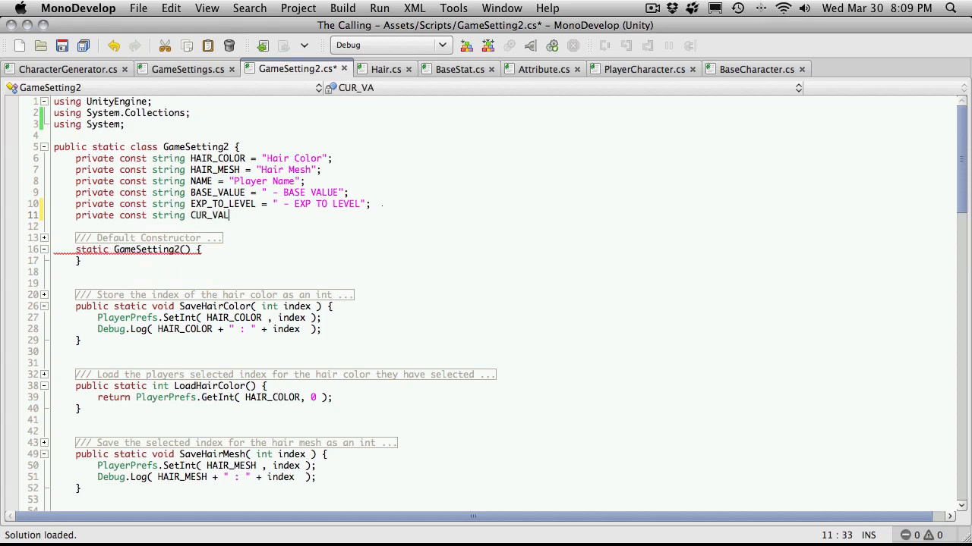
pyautogui.write('UE')
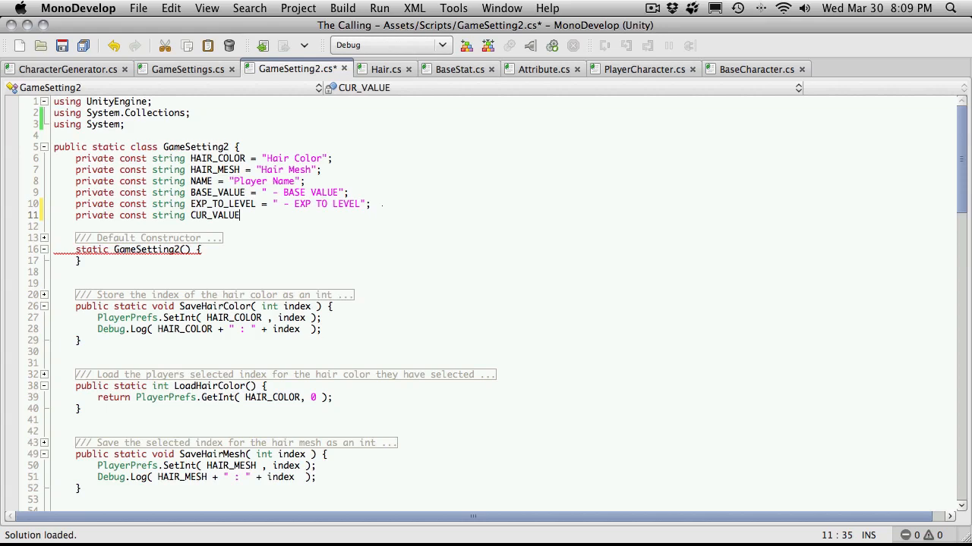
pyautogui.write('= "";')
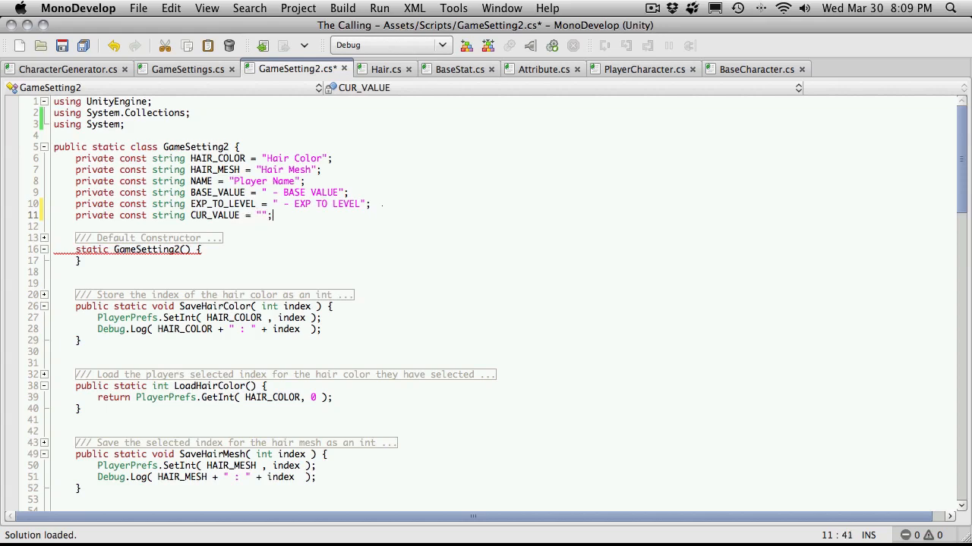
pyautogui.write('C')
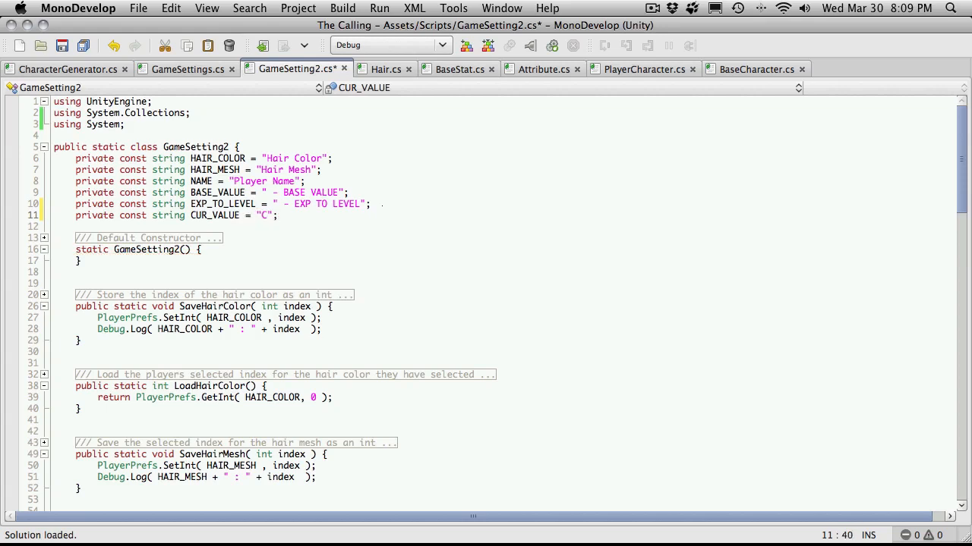
pyautogui.write('- Cur')
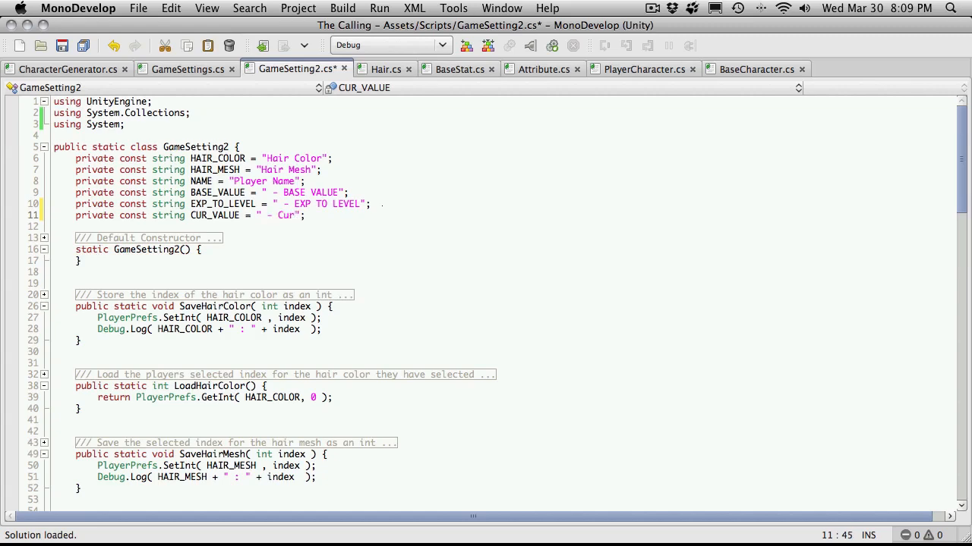
pyautogui.click(187, 69)
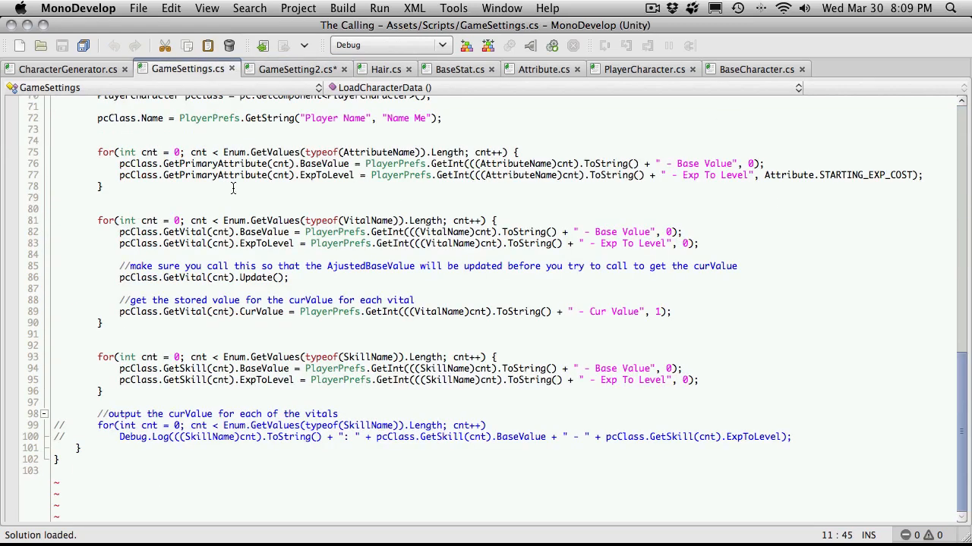
pyautogui.moveTo(594, 319)
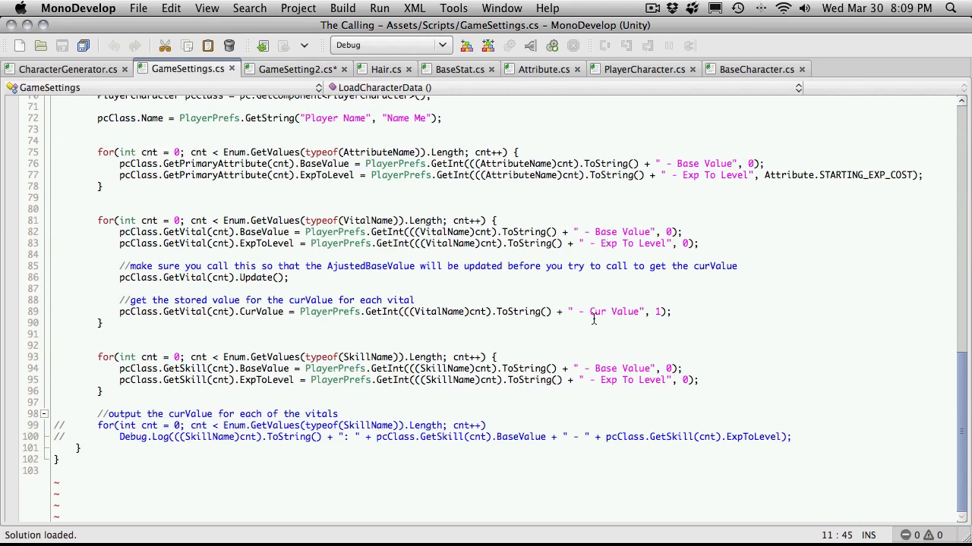
pyautogui.doubleClick(614, 311)
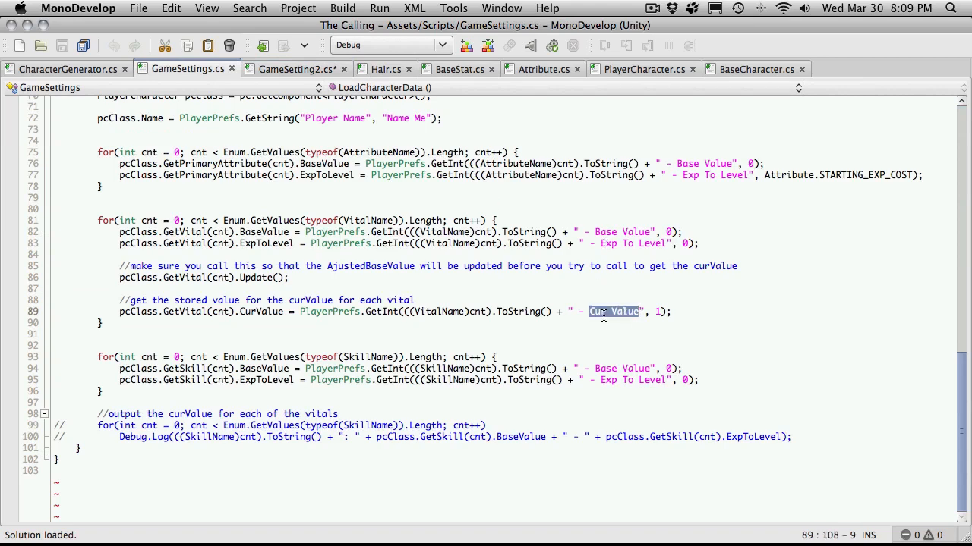
pyautogui.click(296, 70)
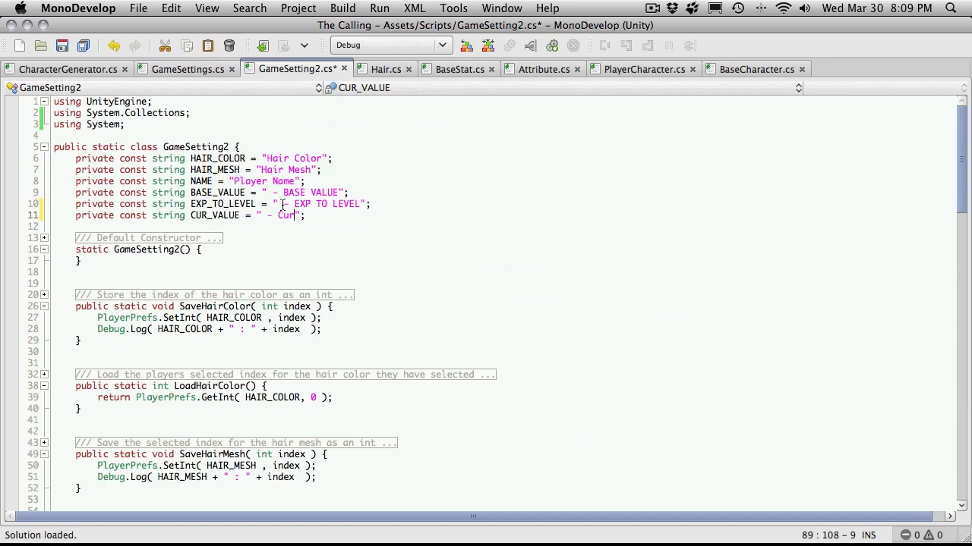
pyautogui.write('Value')
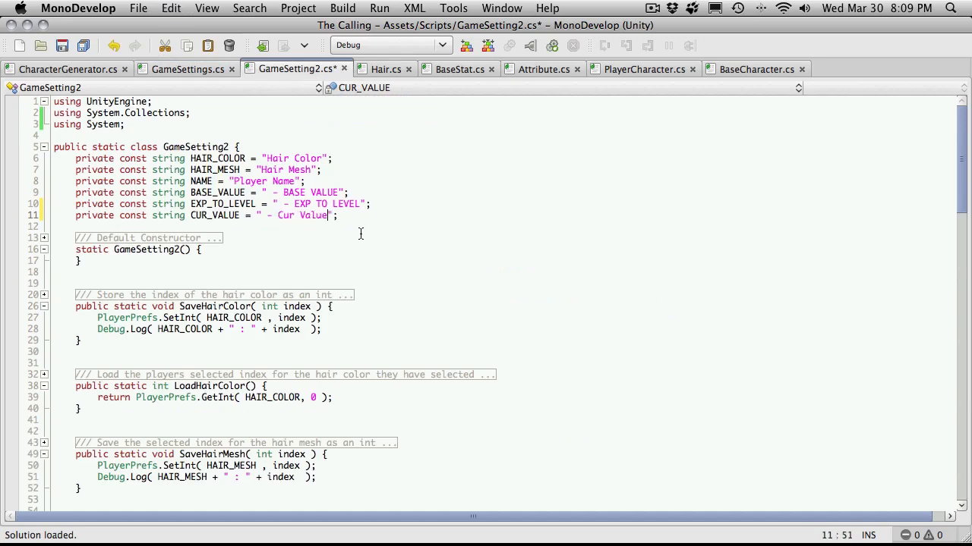
pyautogui.click(183, 69)
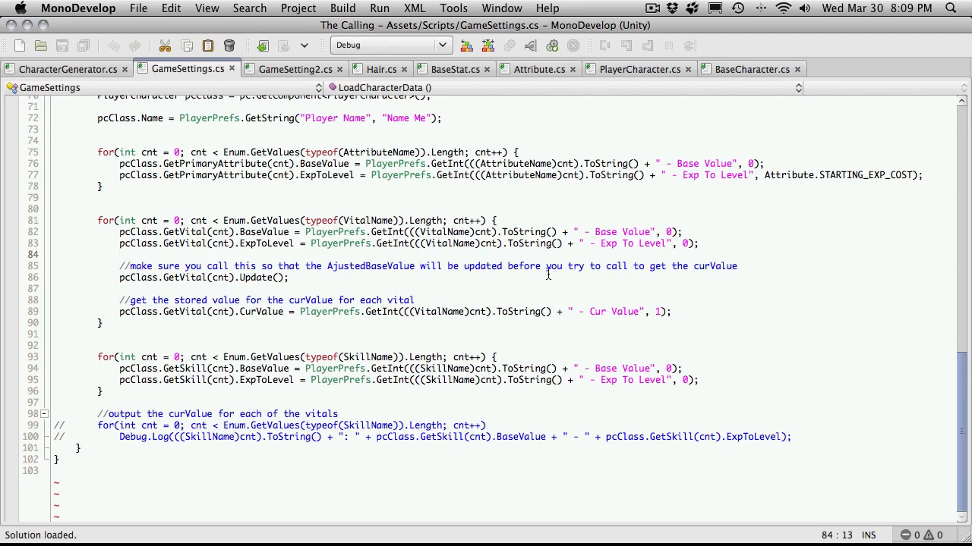
pyautogui.moveTo(734, 295)
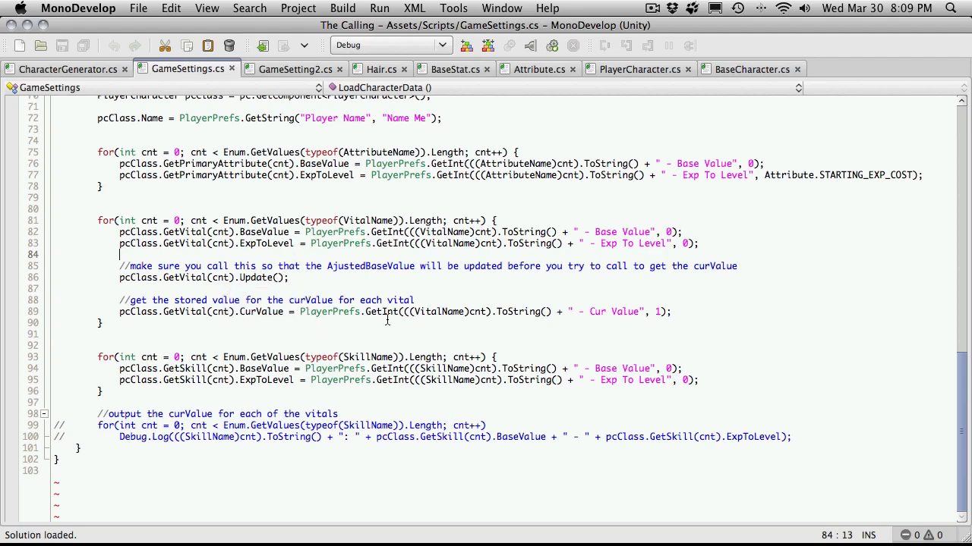
pyautogui.moveTo(254, 255)
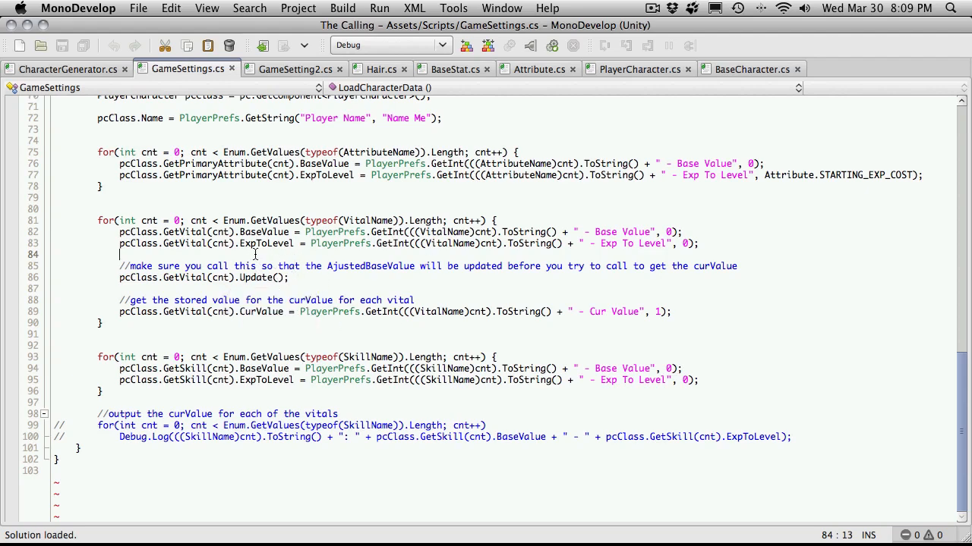
# Paste GameSettings.cs's curValue update note and commented-out GetVital Update call into LoadVitals, then save
pyautogui.click(296, 69)
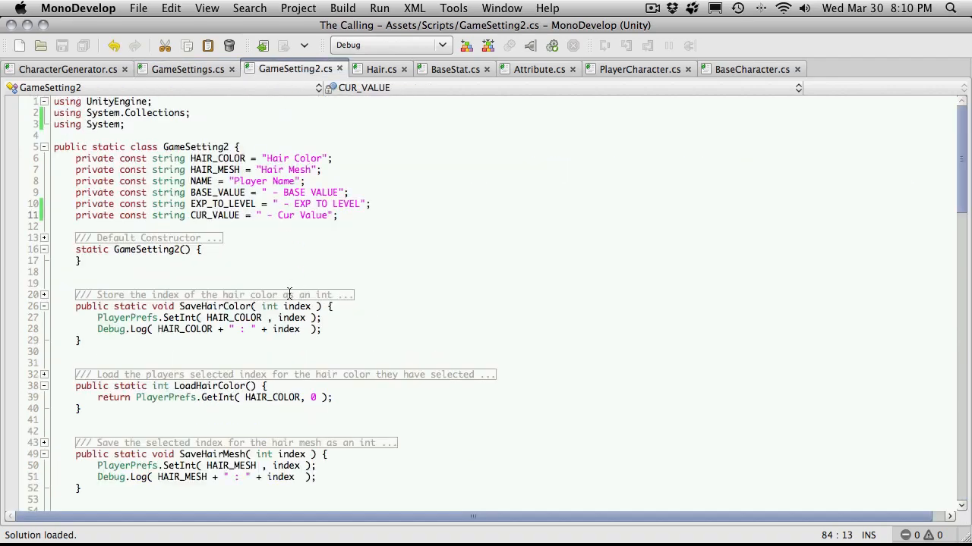
pyautogui.scroll(-3)
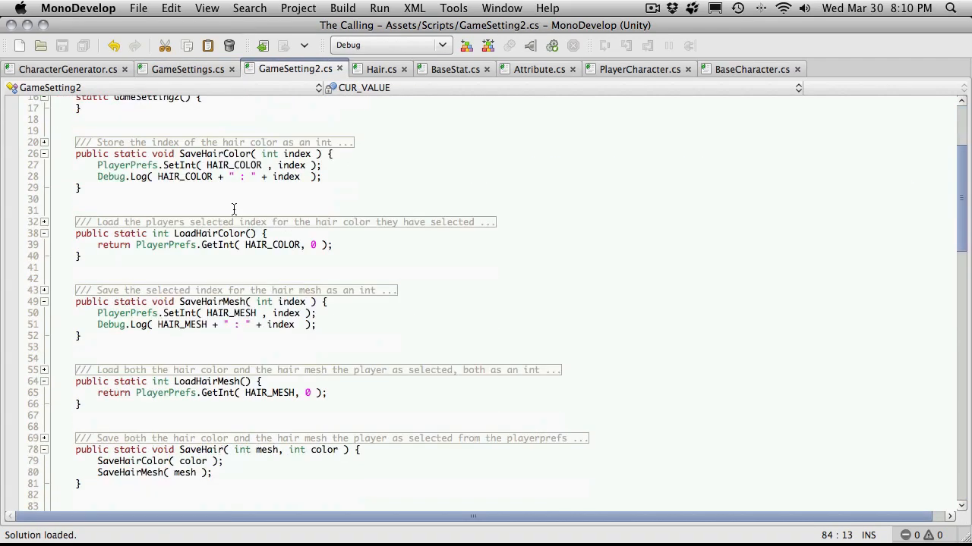
pyautogui.scroll(-3)
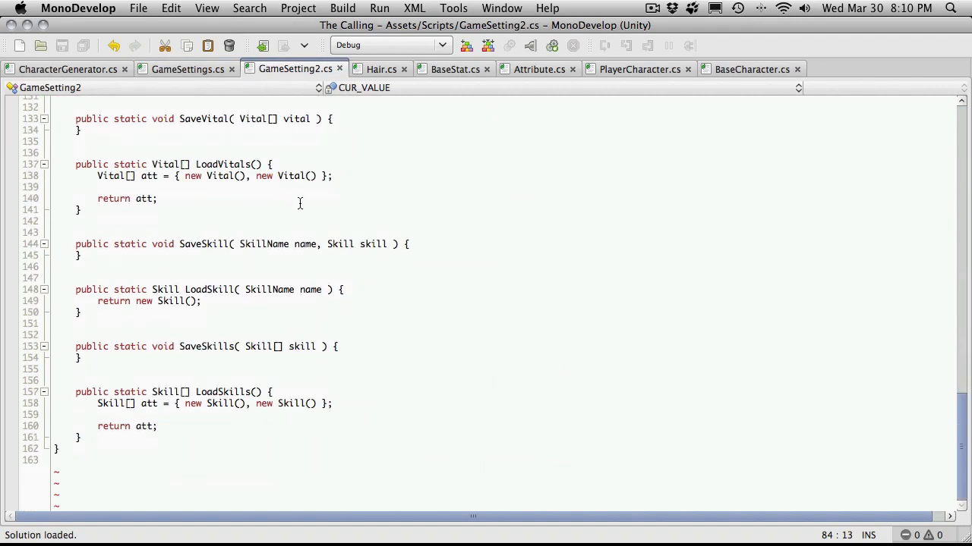
pyautogui.click(273, 164)
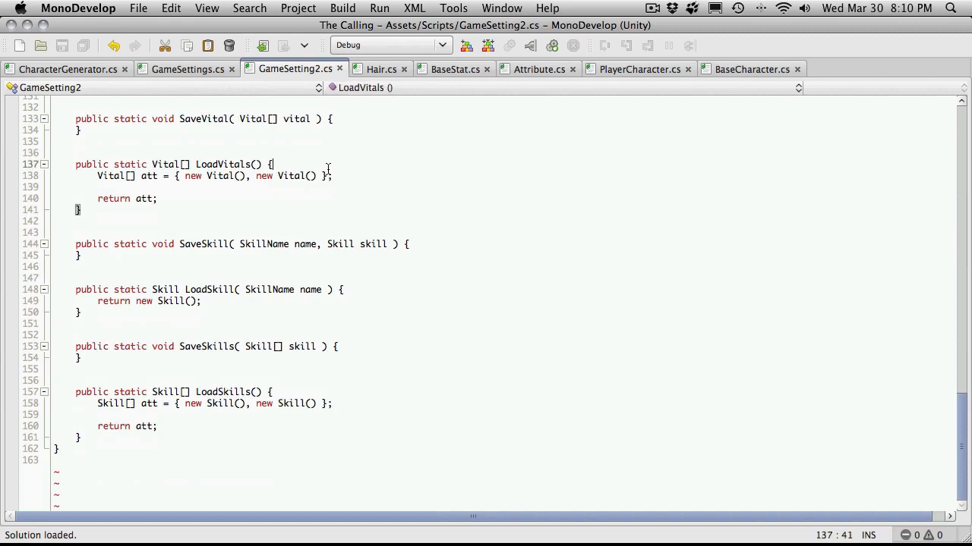
pyautogui.write('//')
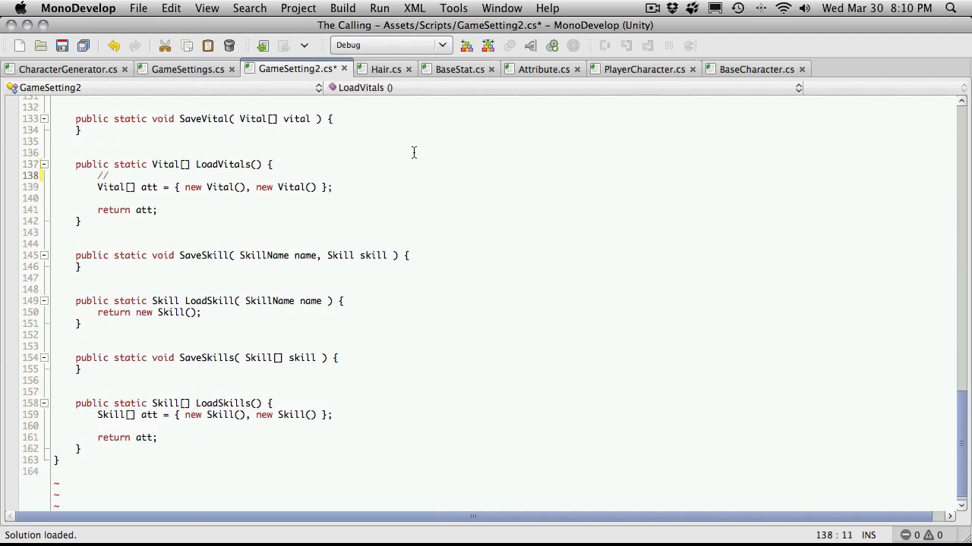
pyautogui.click(187, 69)
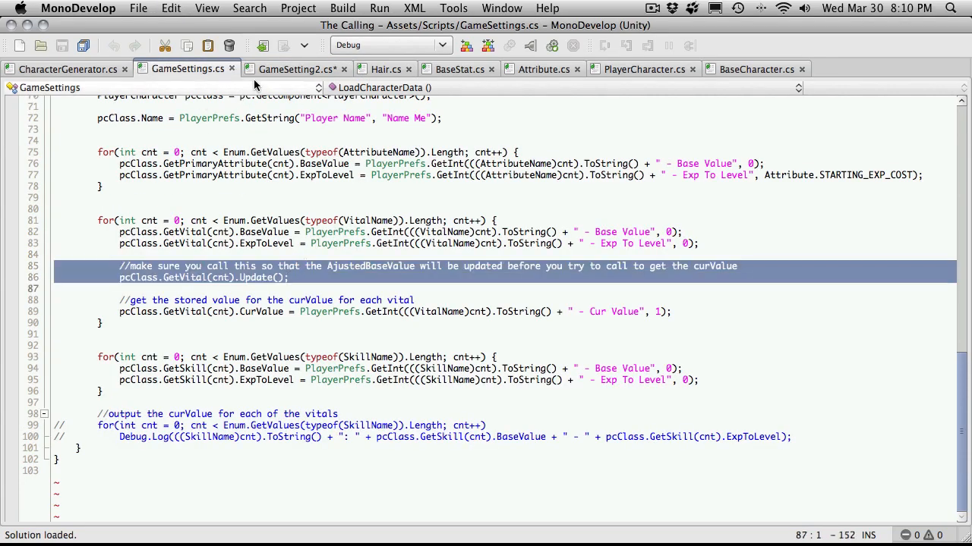
pyautogui.click(295, 69)
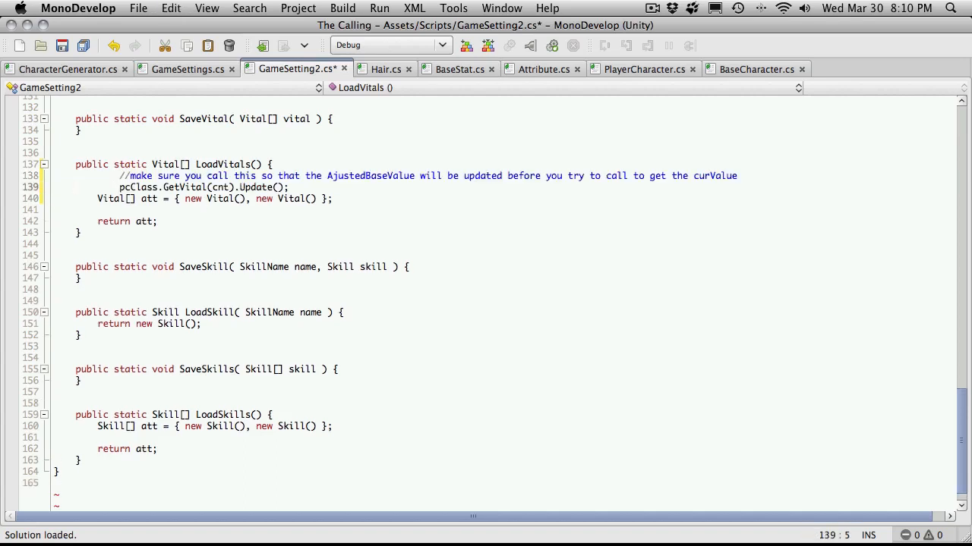
pyautogui.write('//')
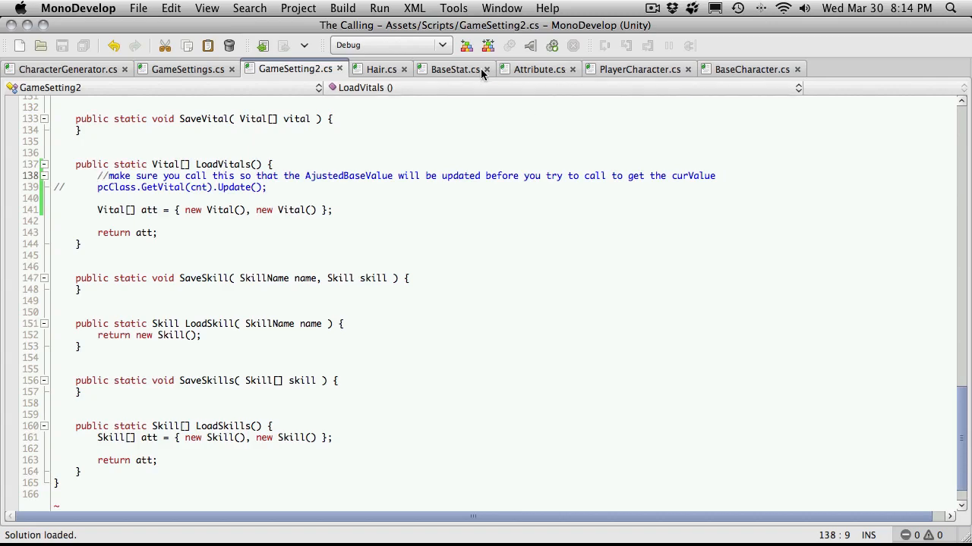
# In BaseCharacter.cs, retype 'private' as 'public' on the _vital and _skill array declarations
pyautogui.click(455, 69)
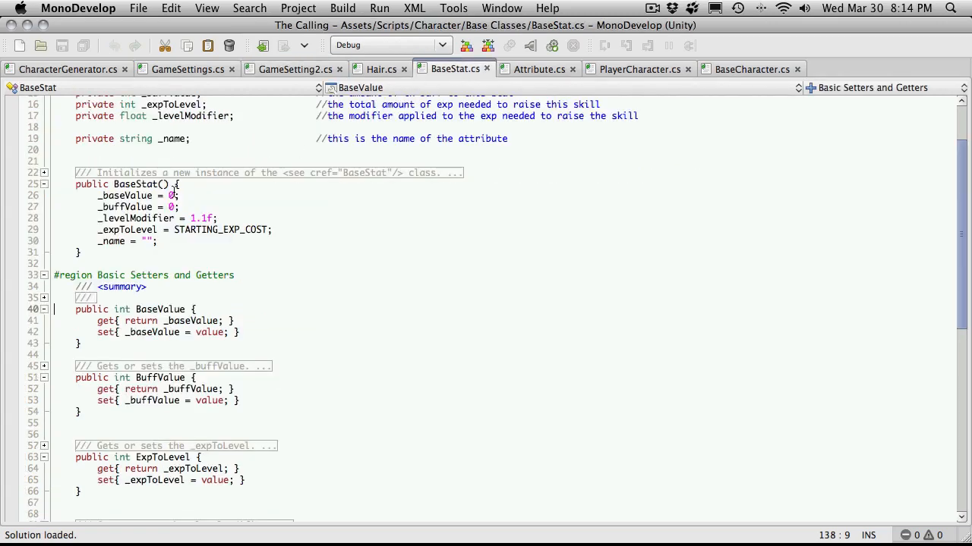
pyautogui.click(538, 69)
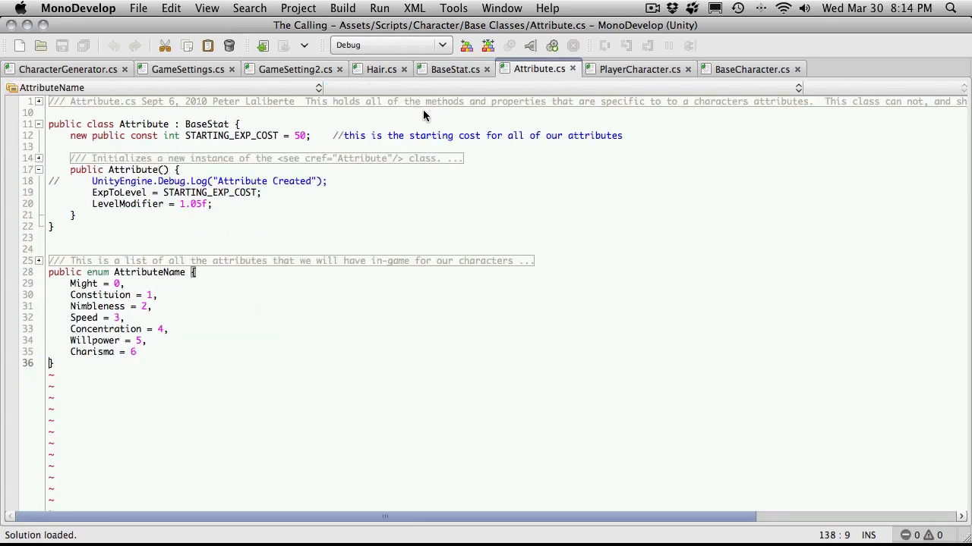
pyautogui.click(751, 69)
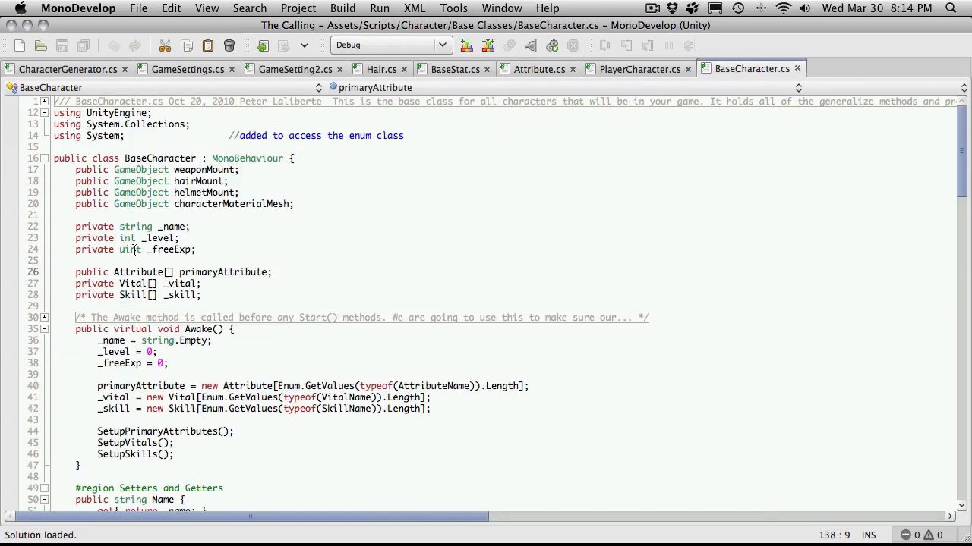
pyautogui.doubleClick(93, 283)
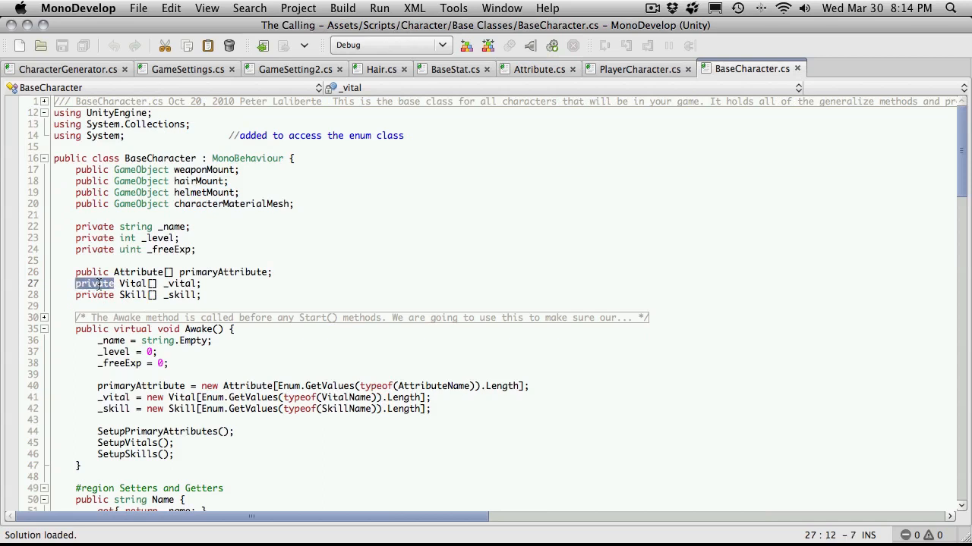
pyautogui.write('public')
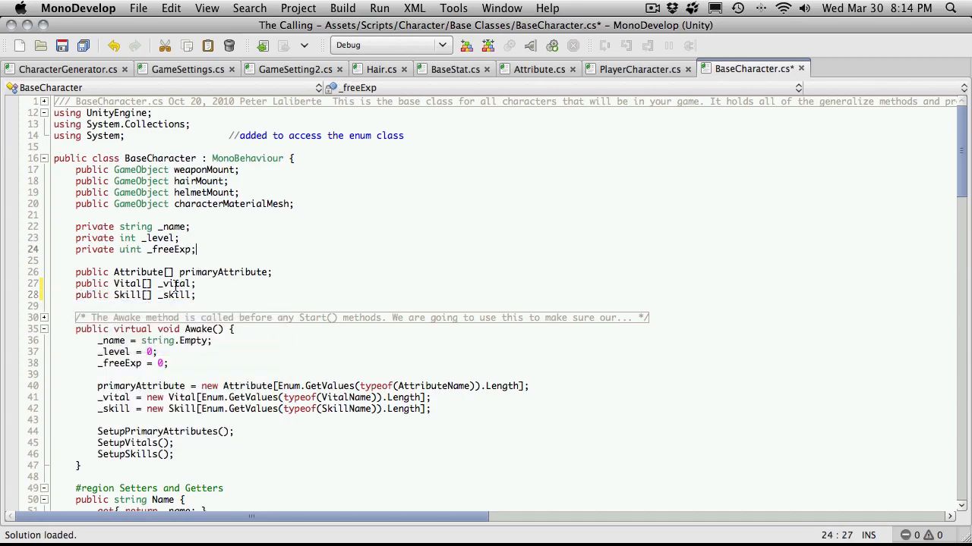
# Refactor-rename _vital to 'vital' and _skill to 'skill' throughout BaseCharacter, then save
pyautogui.rightClick(179, 283)
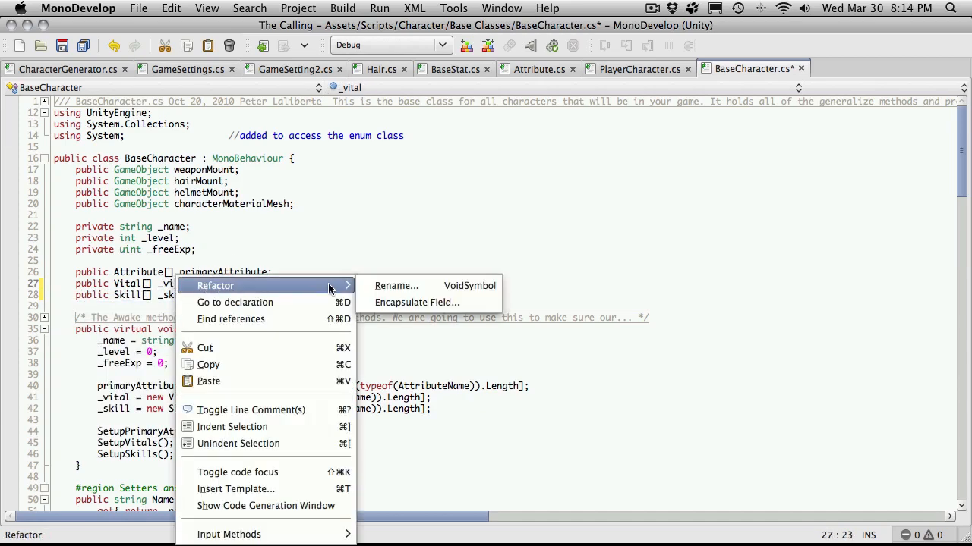
pyautogui.click(396, 285)
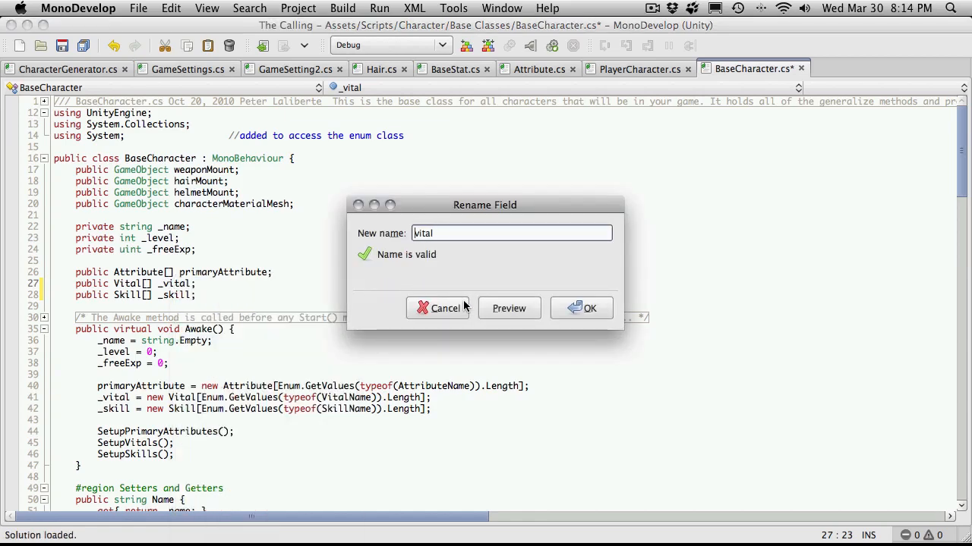
pyautogui.click(589, 307)
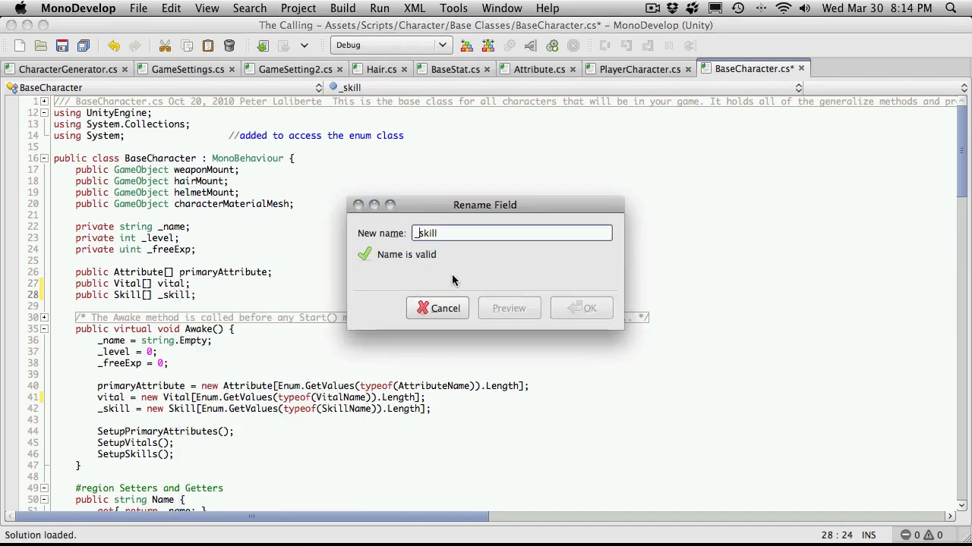
pyautogui.write('skill')
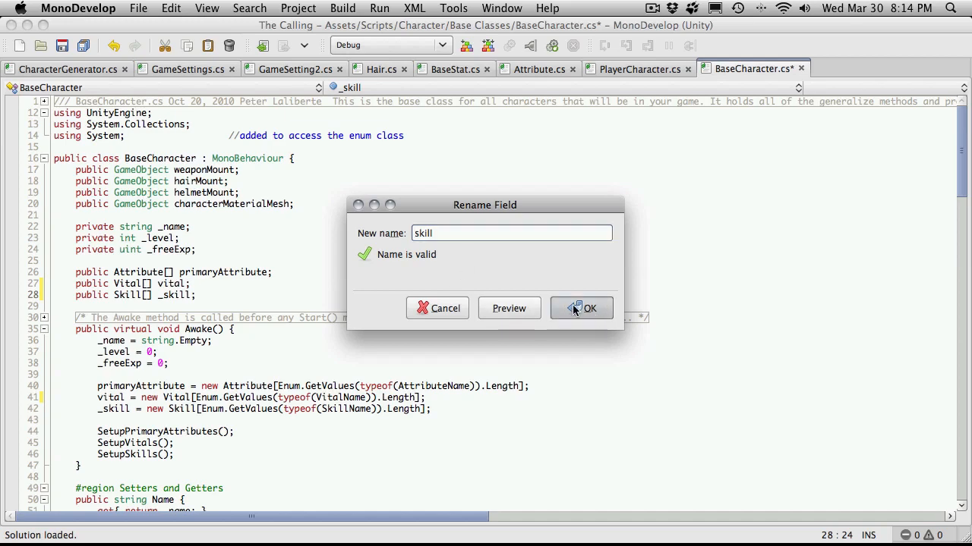
pyautogui.click(589, 308)
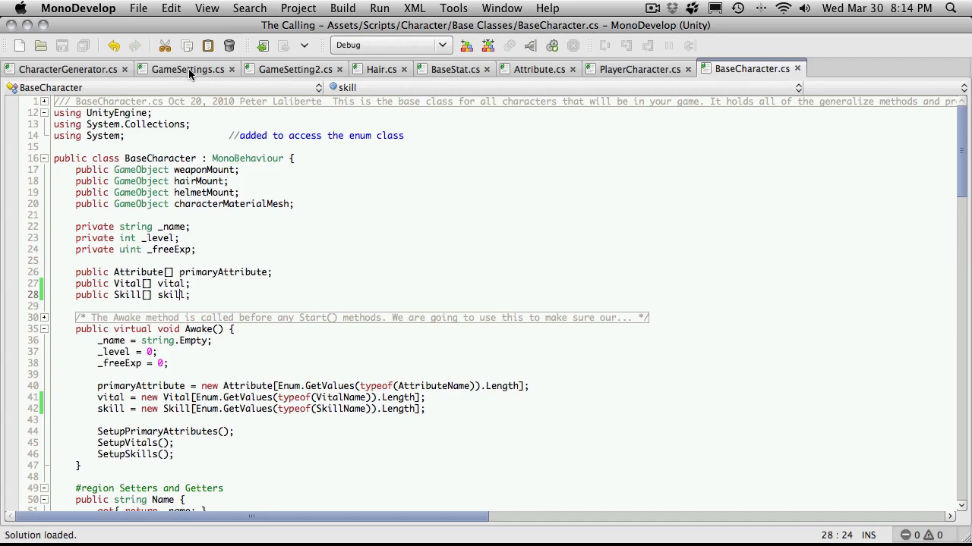
# Expand Scripts > Character > Base Classes in Unity and open Vital.cs in MonoDevelop
pyautogui.click(291, 69)
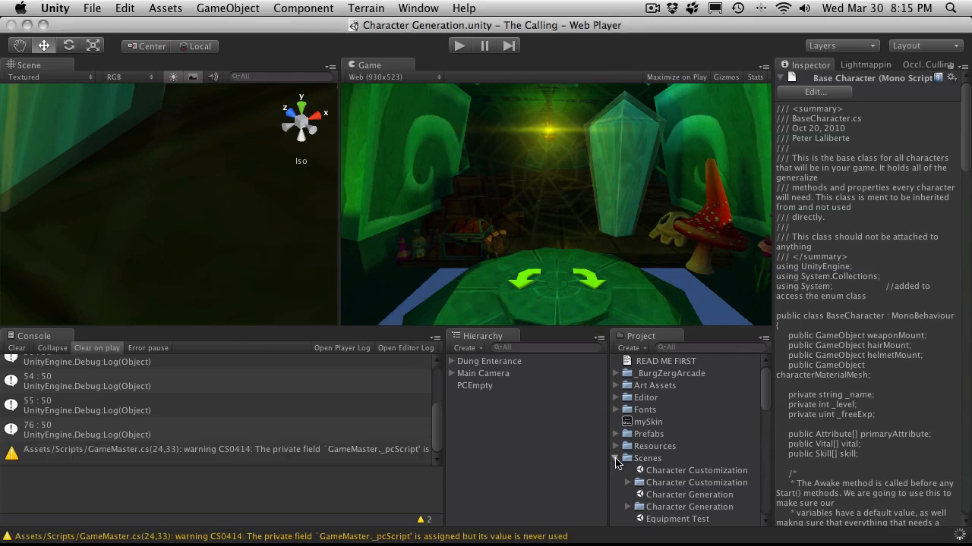
pyautogui.click(698, 415)
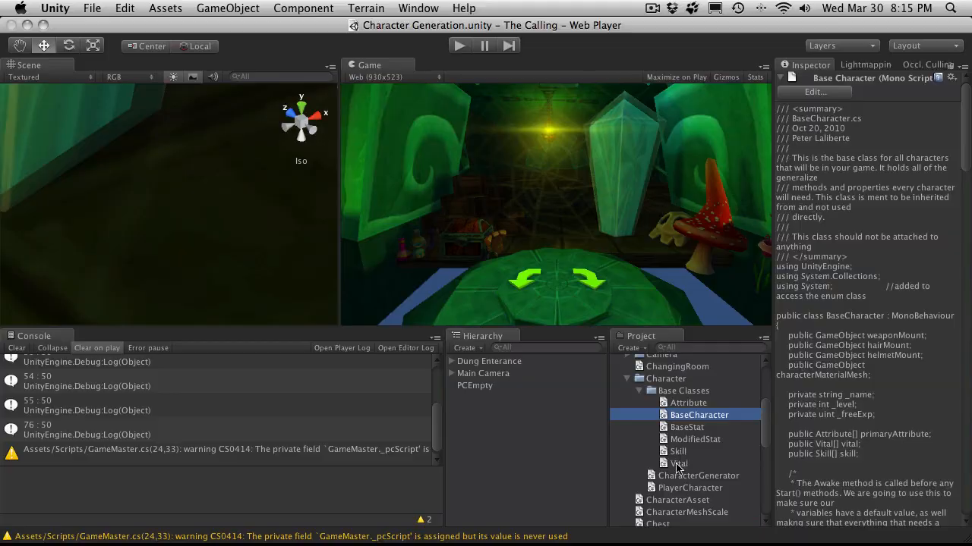
pyautogui.doubleClick(678, 463)
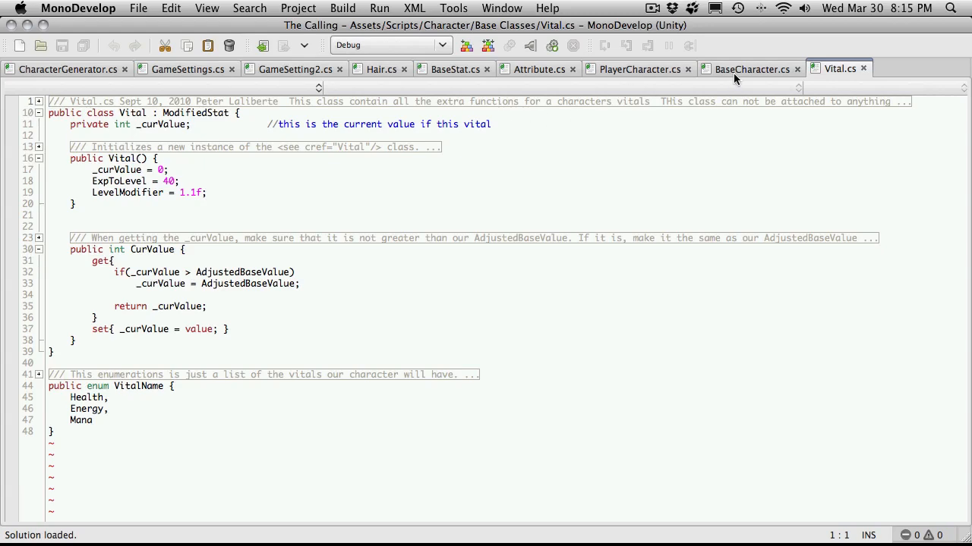
# Scroll through BaseStat.cs's properties, then switch away from BaseStat to another script tab
pyautogui.click(455, 69)
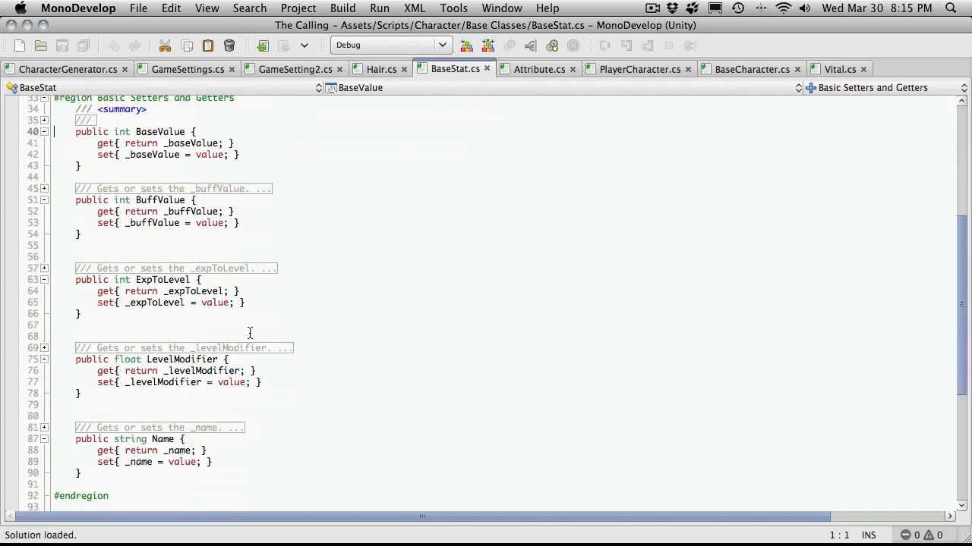
pyautogui.scroll(-3)
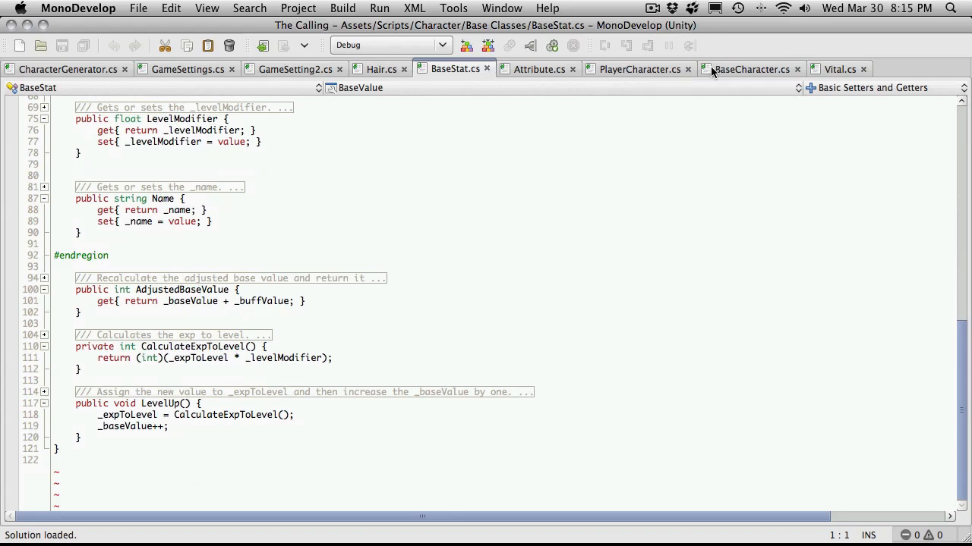
pyautogui.click(838, 69)
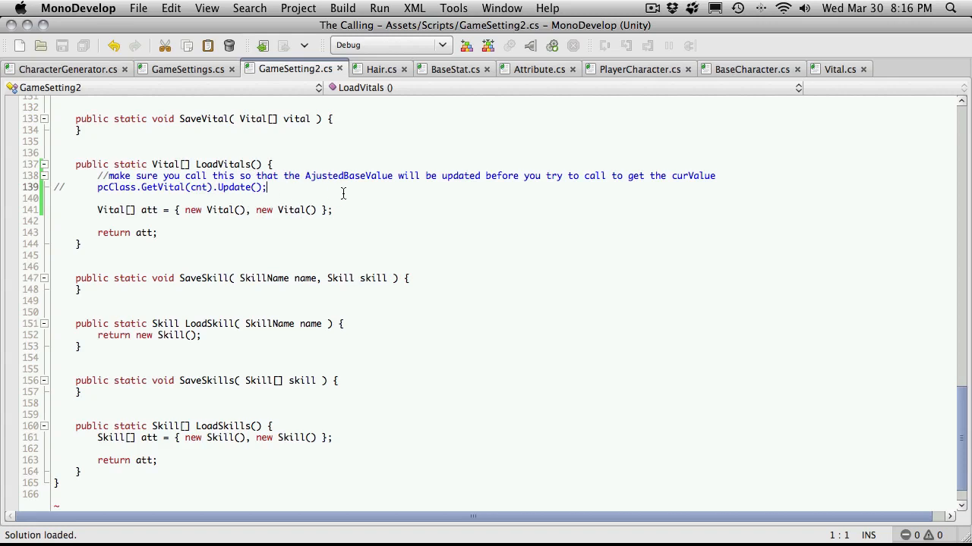
pyautogui.moveTo(452, 227)
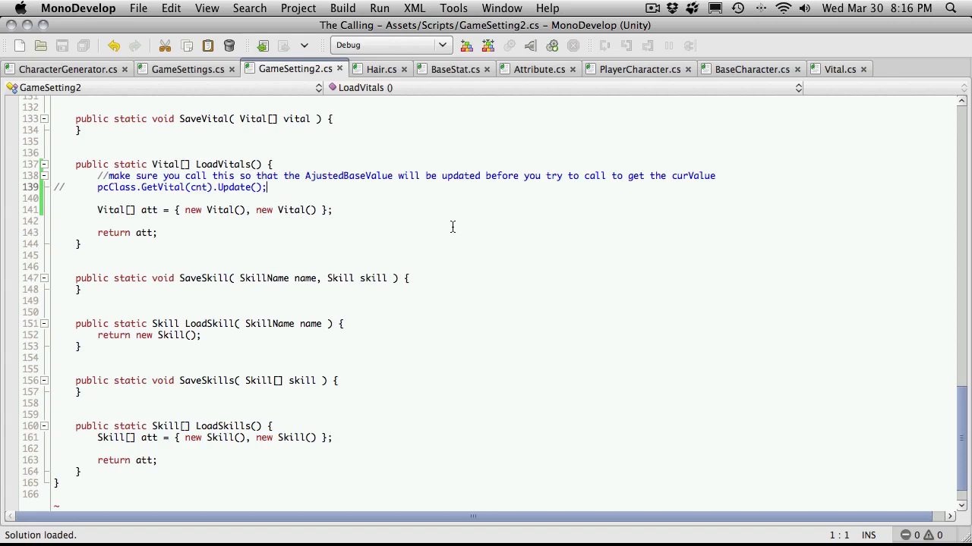